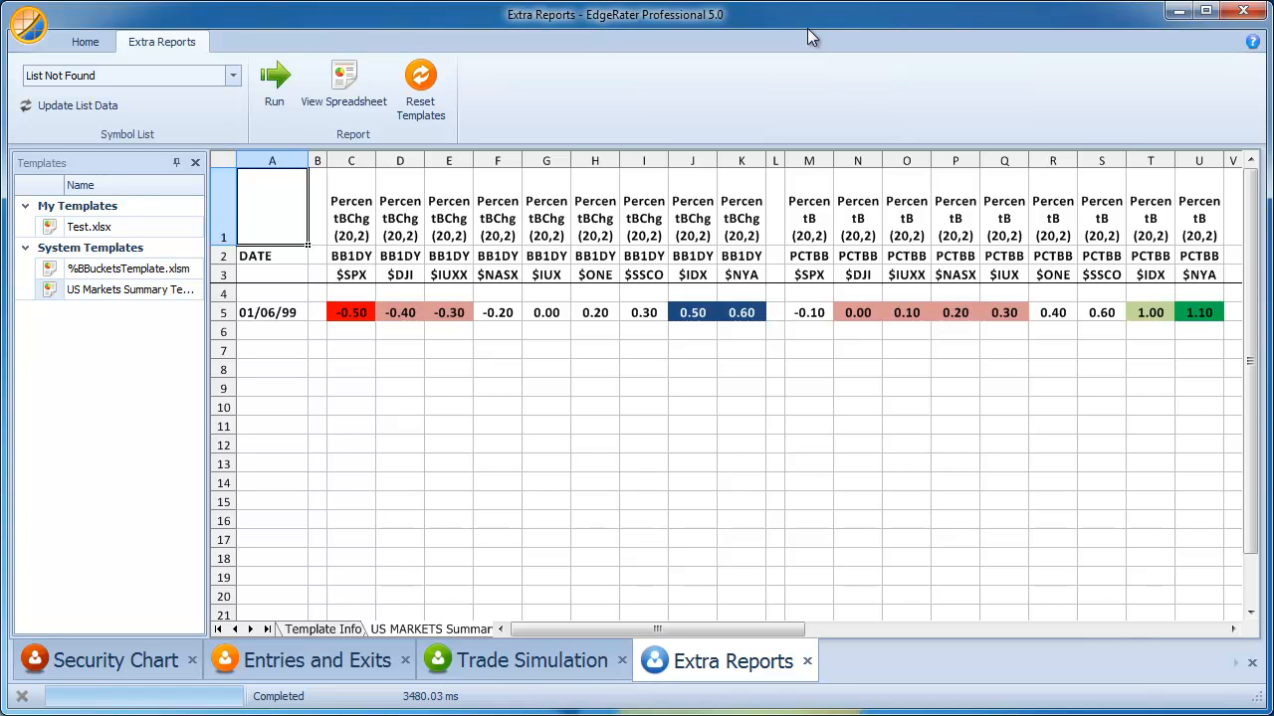
pyautogui.moveTo(850, 32)
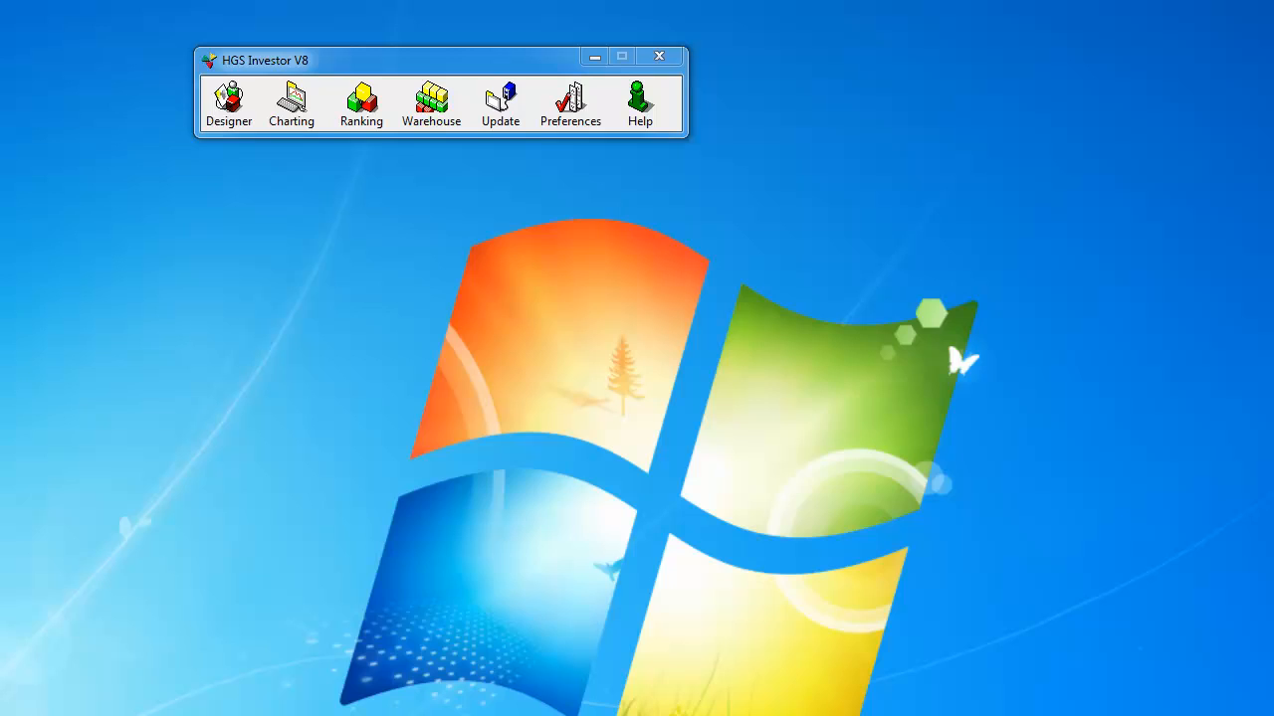
# Step: Bring up Export Groups As Metastock for All Securities, targeting C:\MetaStock Data\All Securities
pyautogui.click(229, 104)
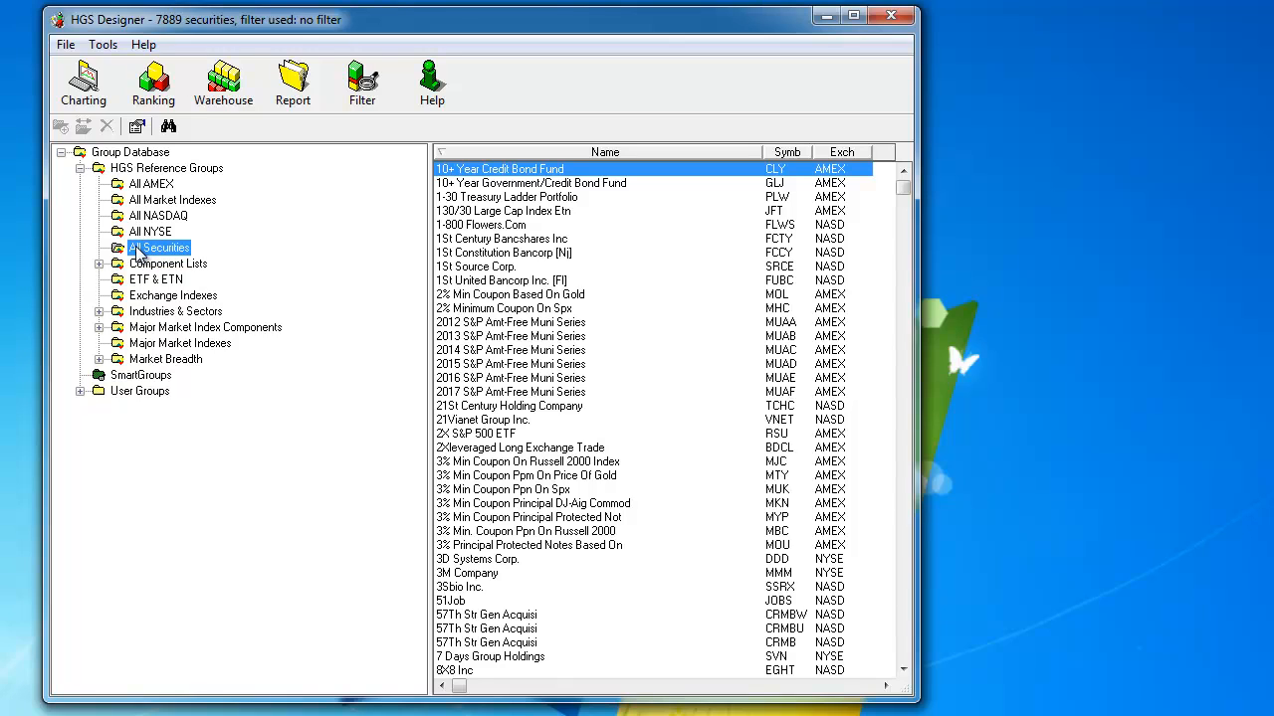
pyautogui.click(64, 44)
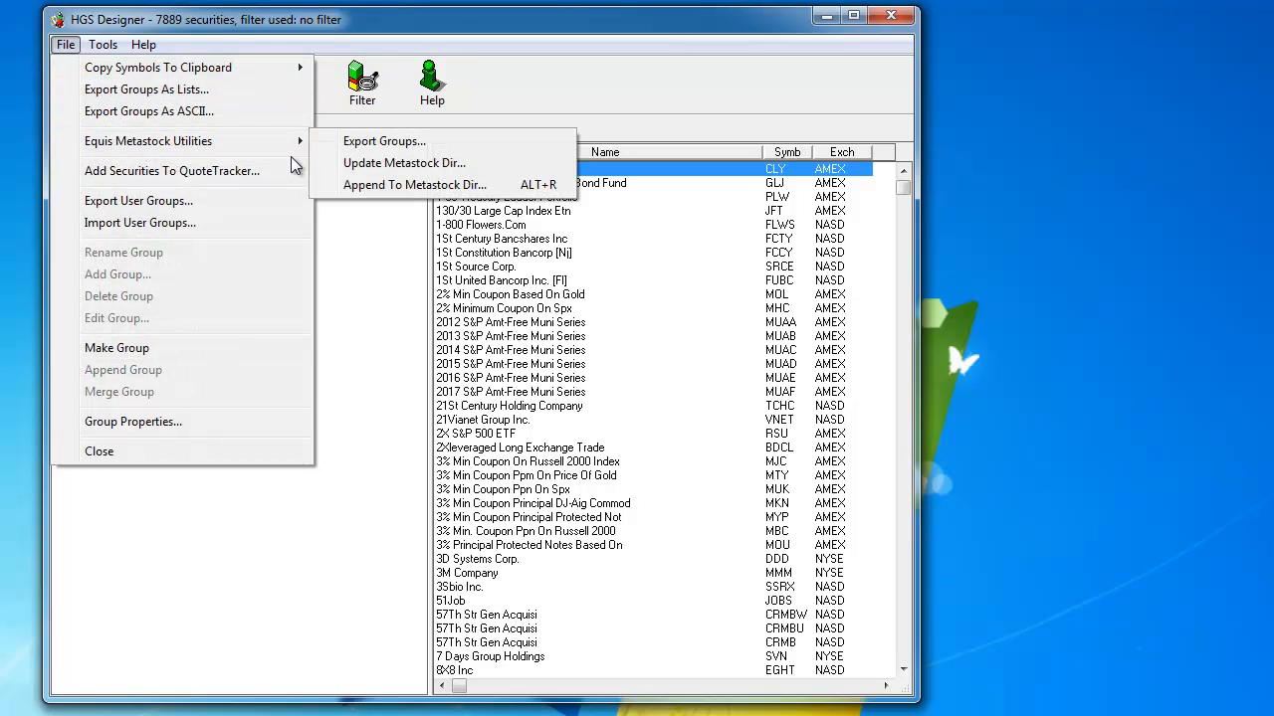
pyautogui.click(384, 140)
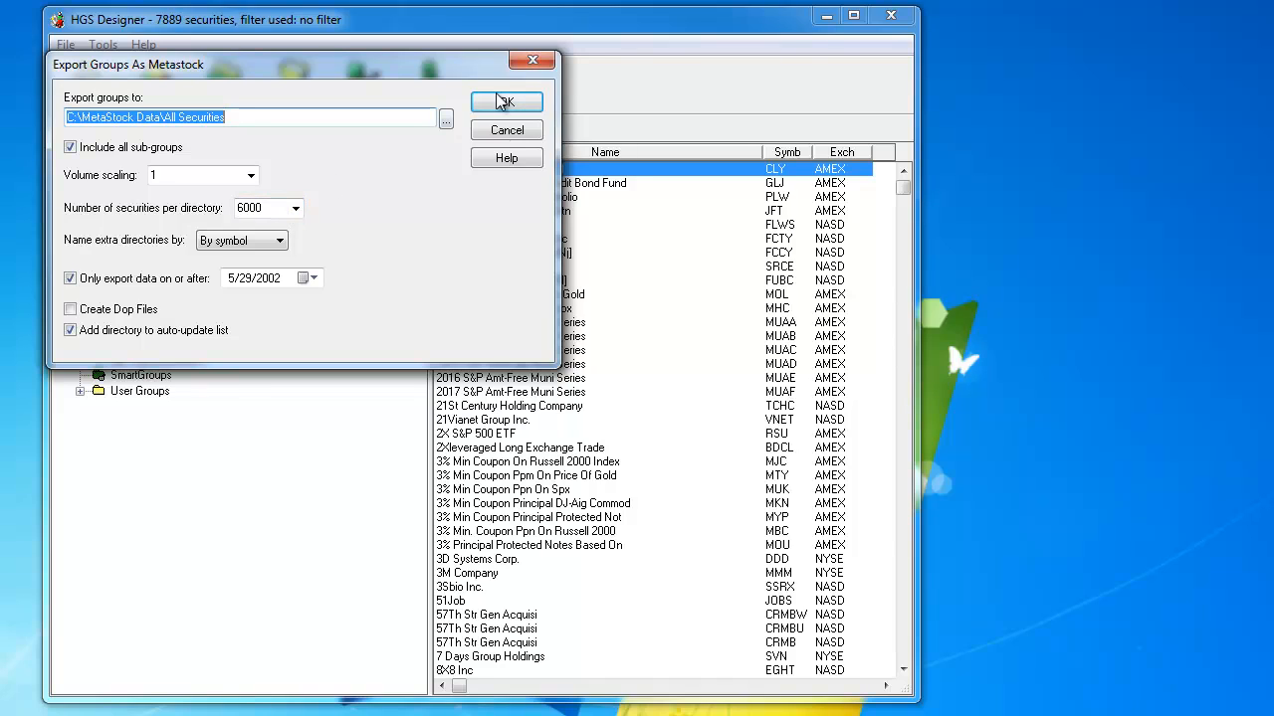
pyautogui.moveTo(532, 60)
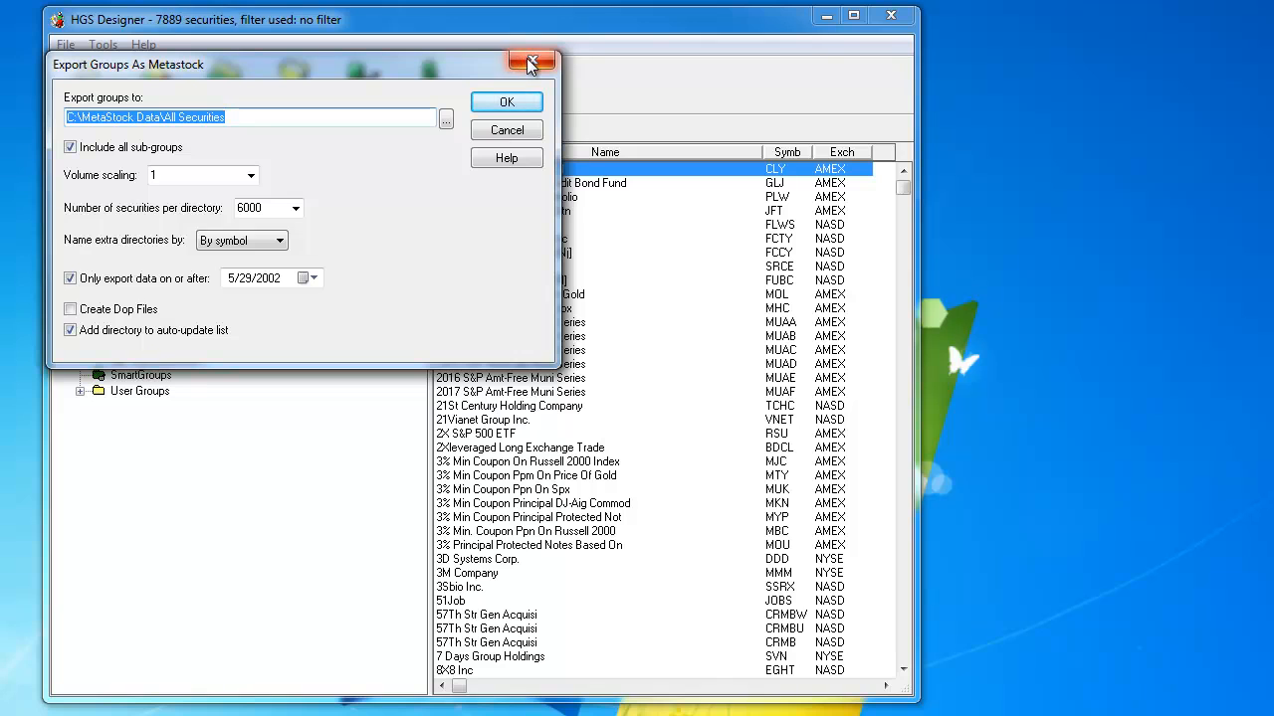
# Step: Cancel the export and inspect the All Securities and All Securities REXI-ZZC folders in Explorer
pyautogui.click(531, 62)
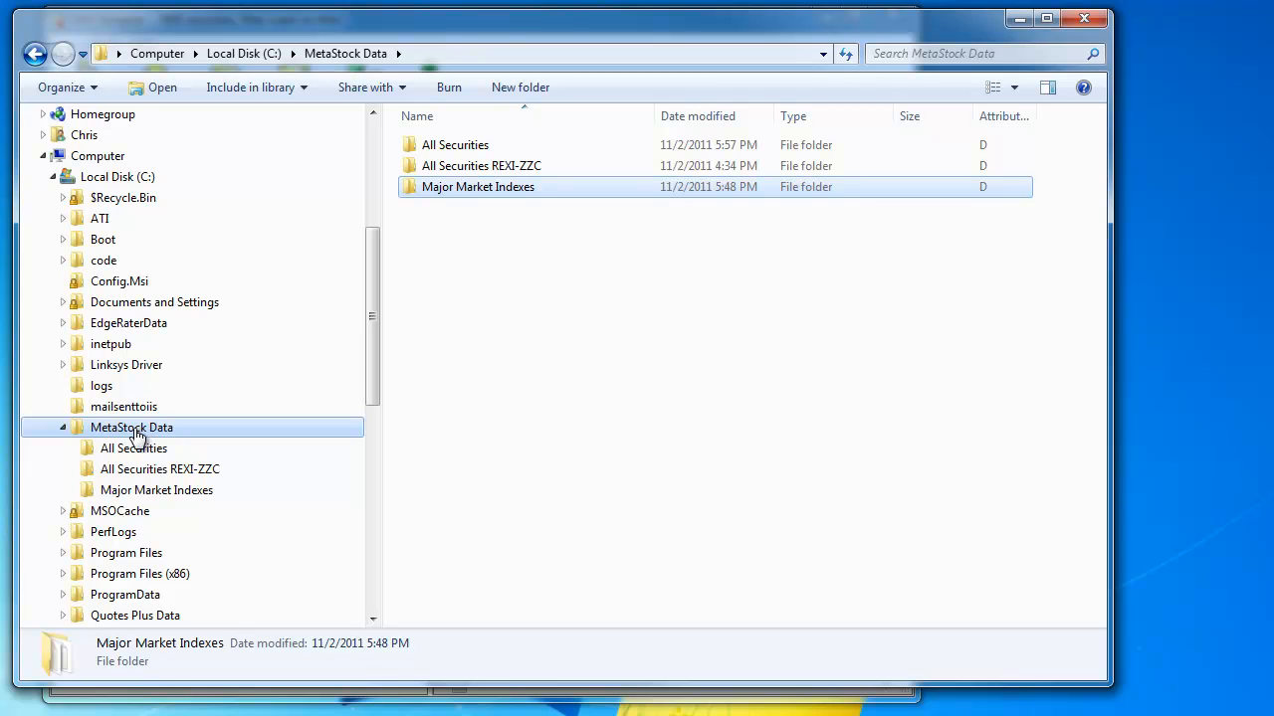
pyautogui.moveTo(134, 448)
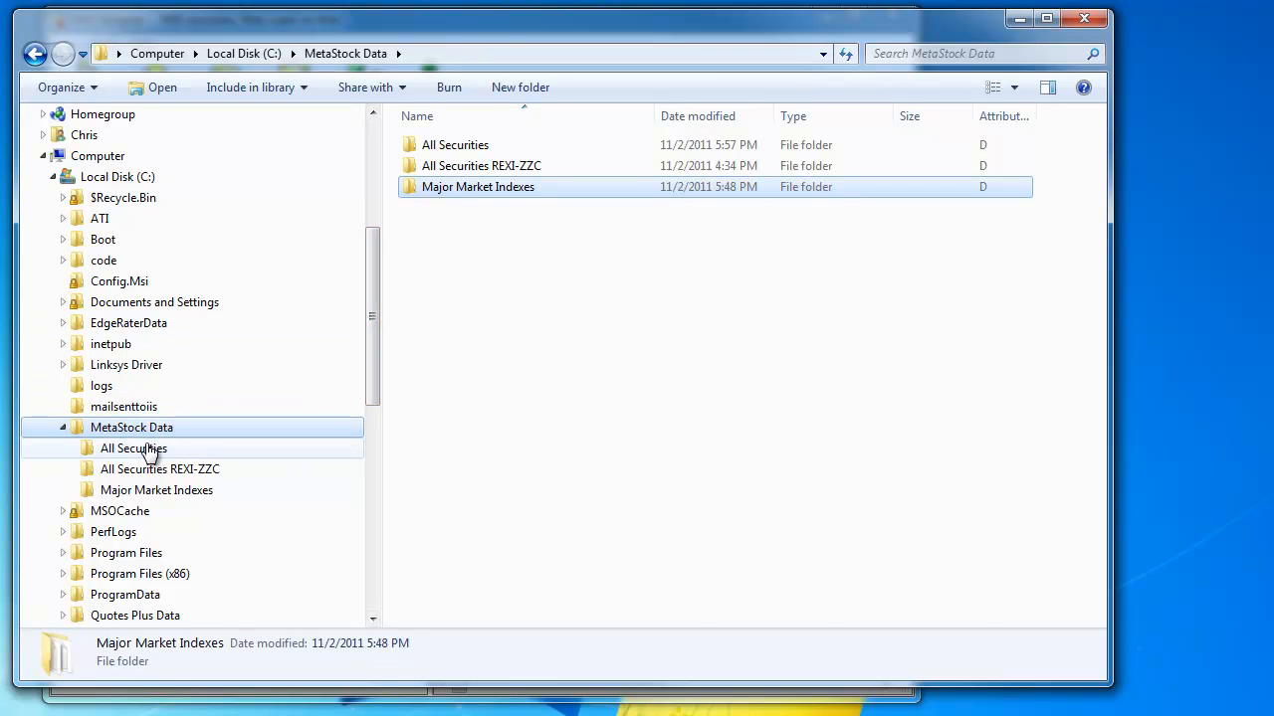
pyautogui.doubleClick(134, 448)
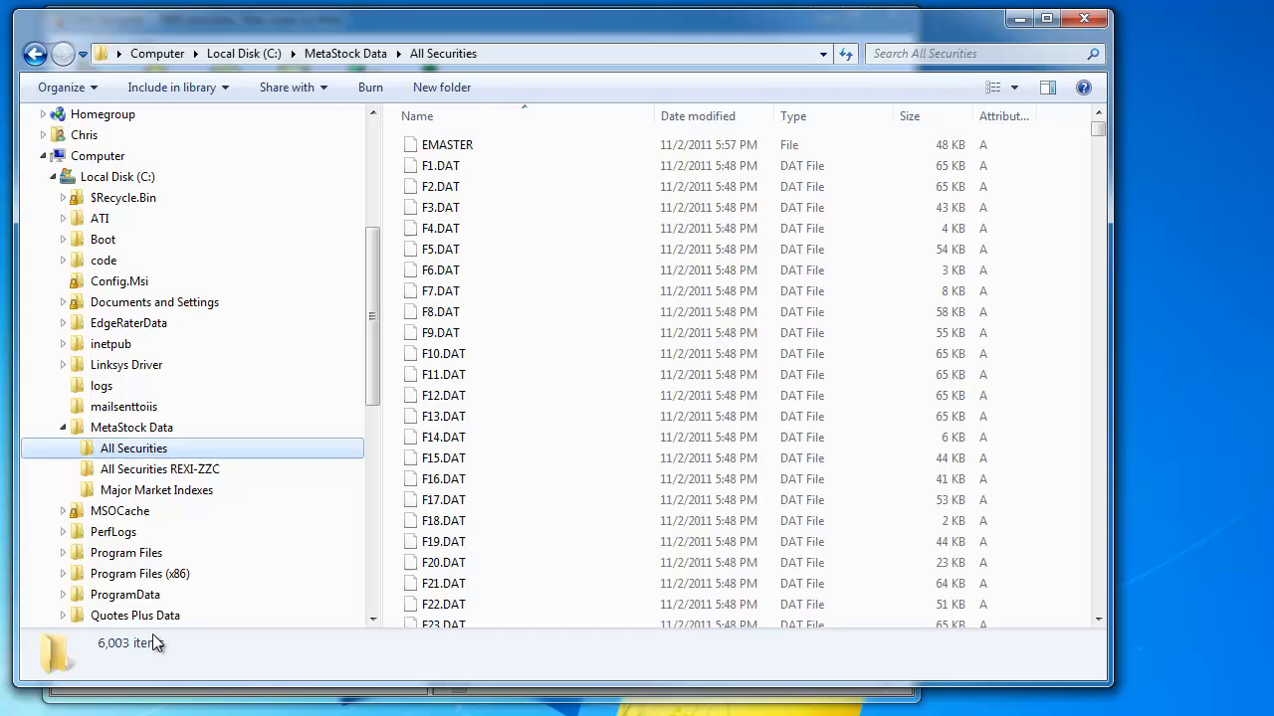
pyautogui.moveTo(150, 475)
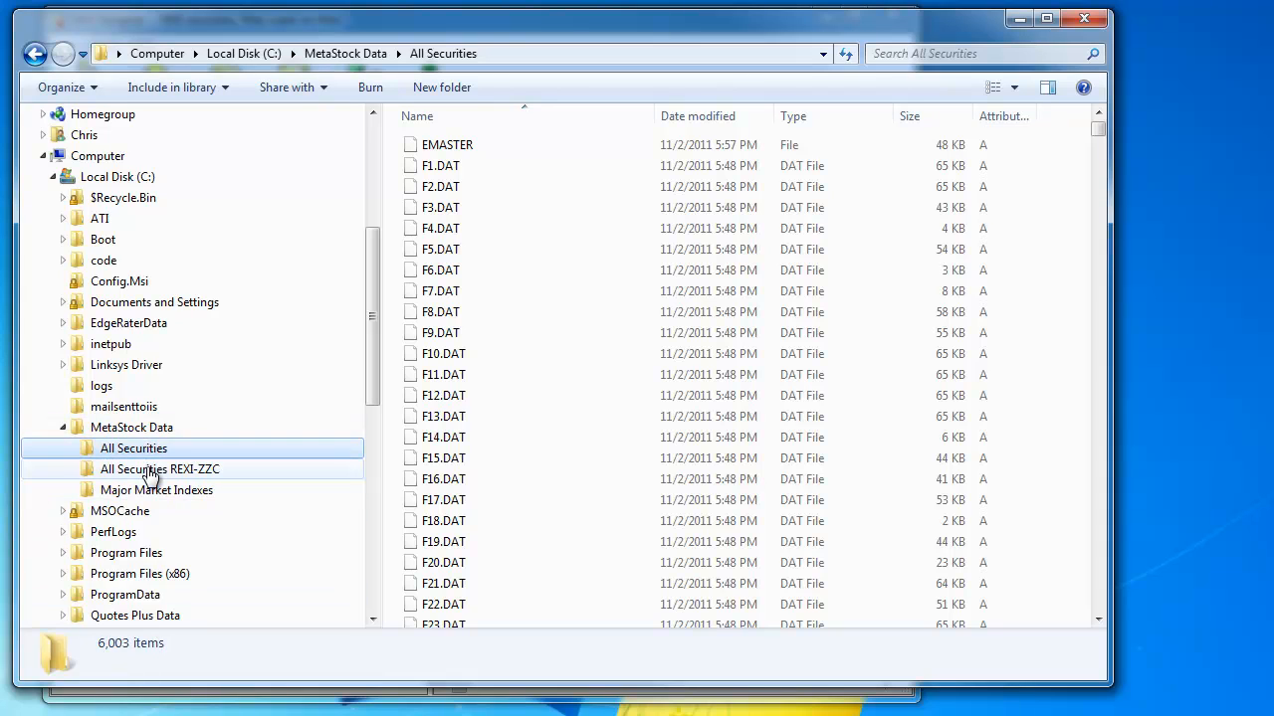
pyautogui.click(160, 468)
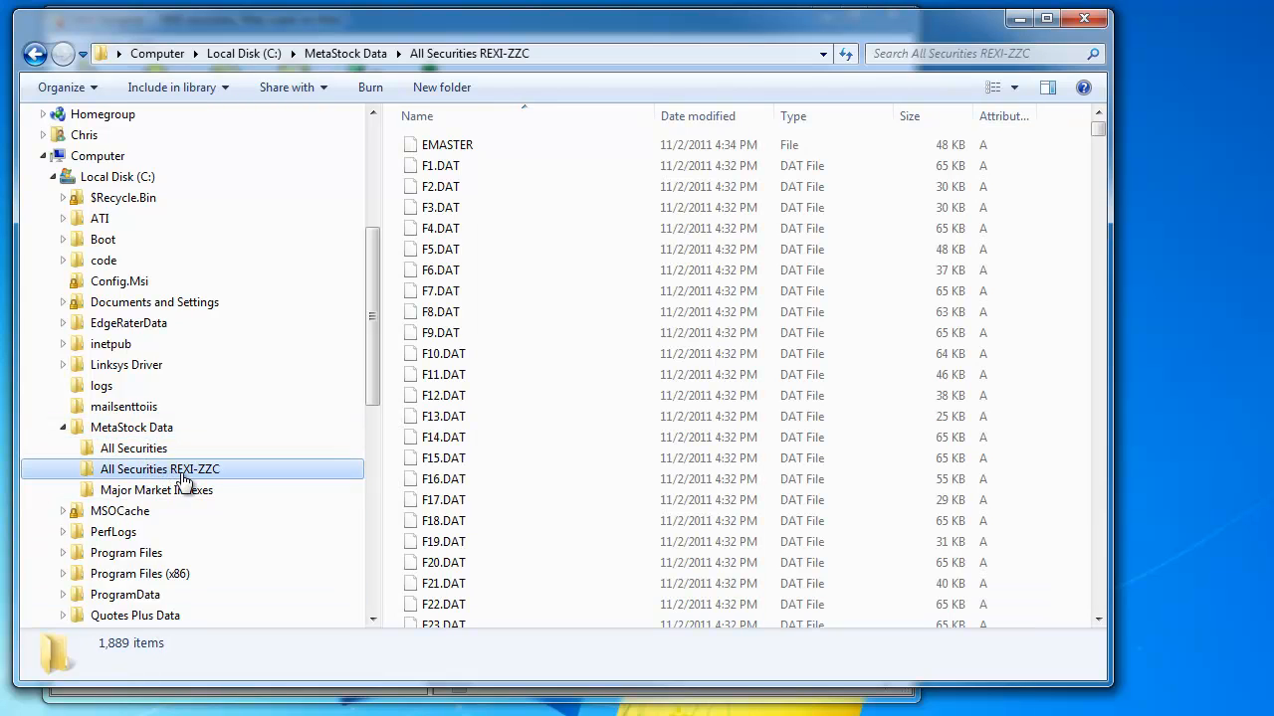
pyautogui.moveTo(110, 654)
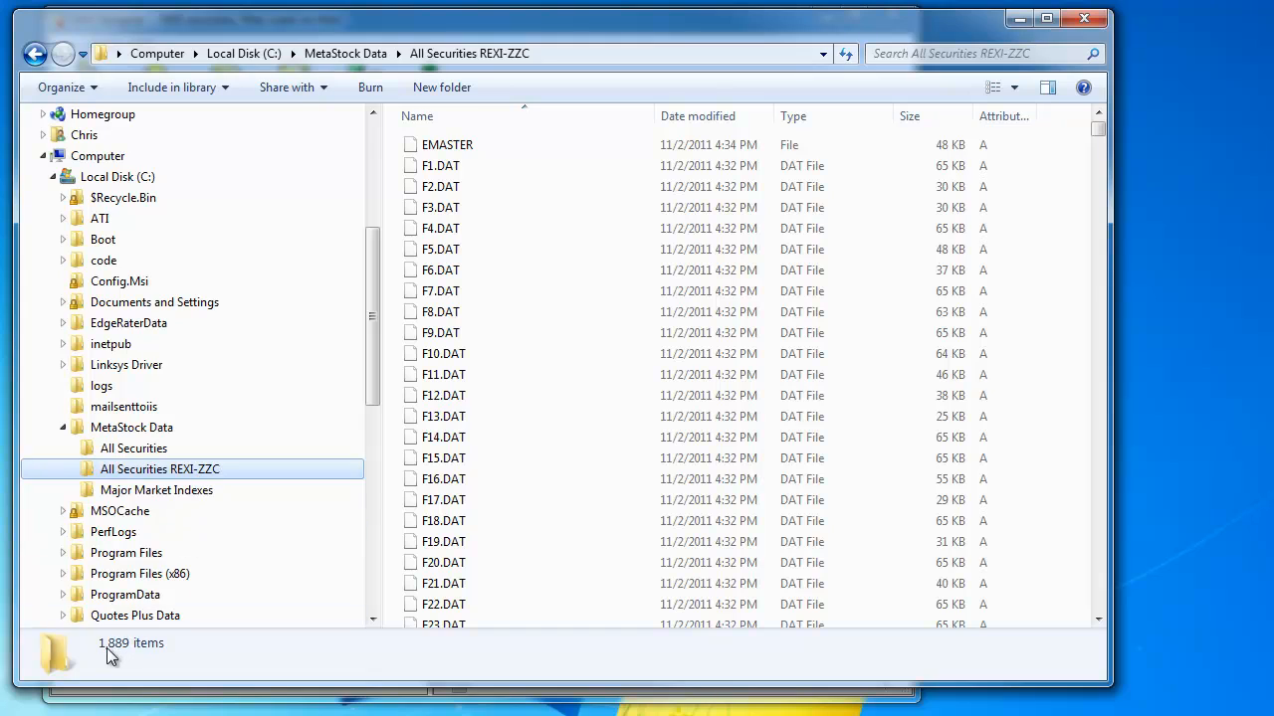
pyautogui.moveTo(120, 657)
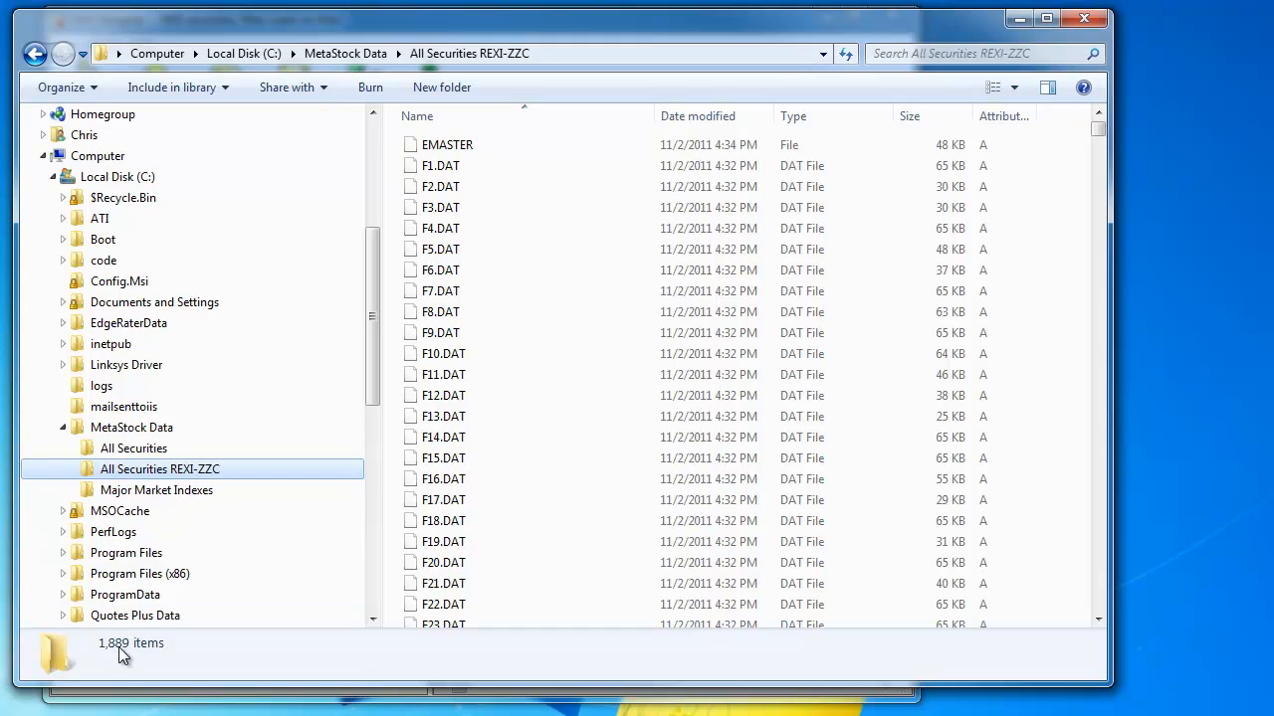
pyautogui.moveTo(154, 469)
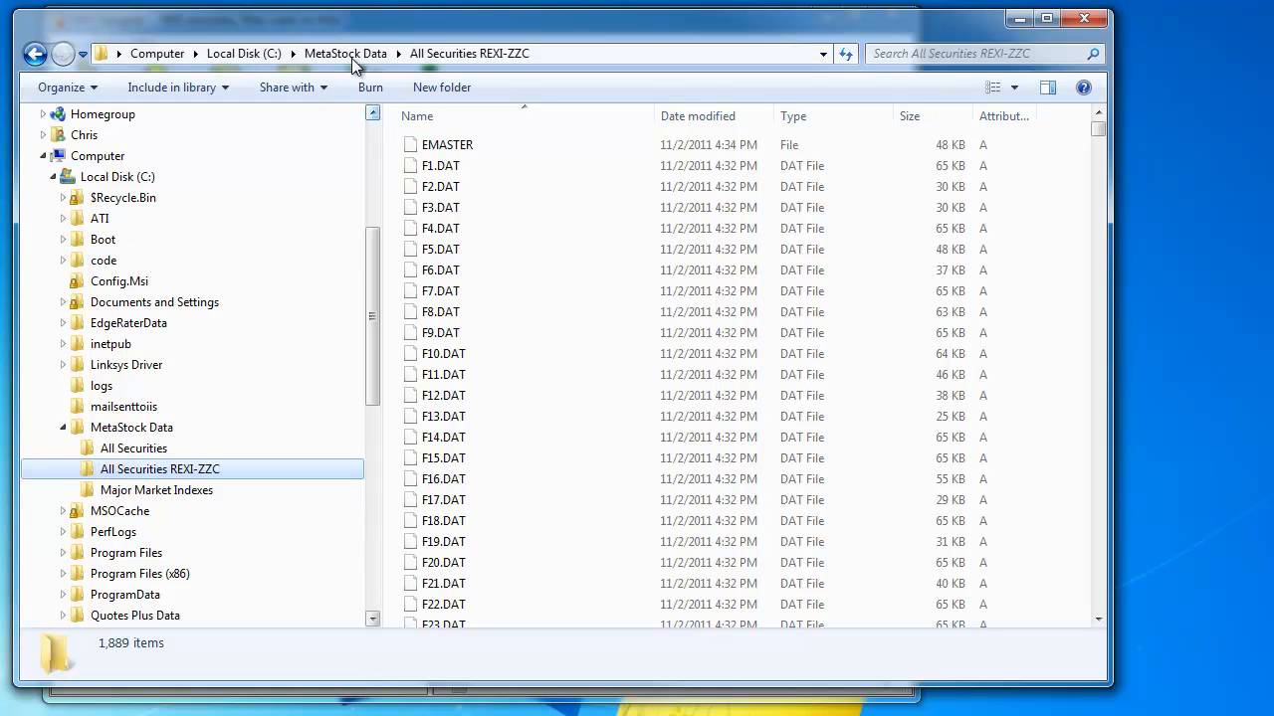
pyautogui.moveTo(158, 489)
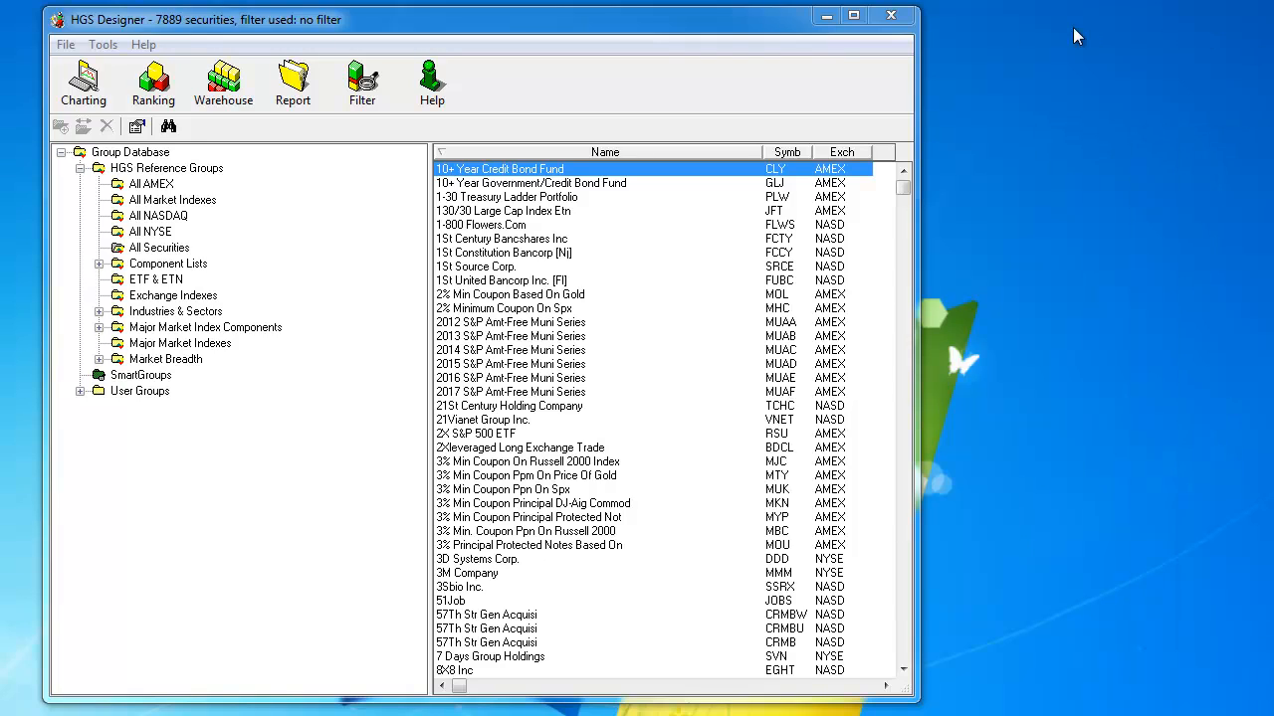
pyautogui.moveTo(602, 14)
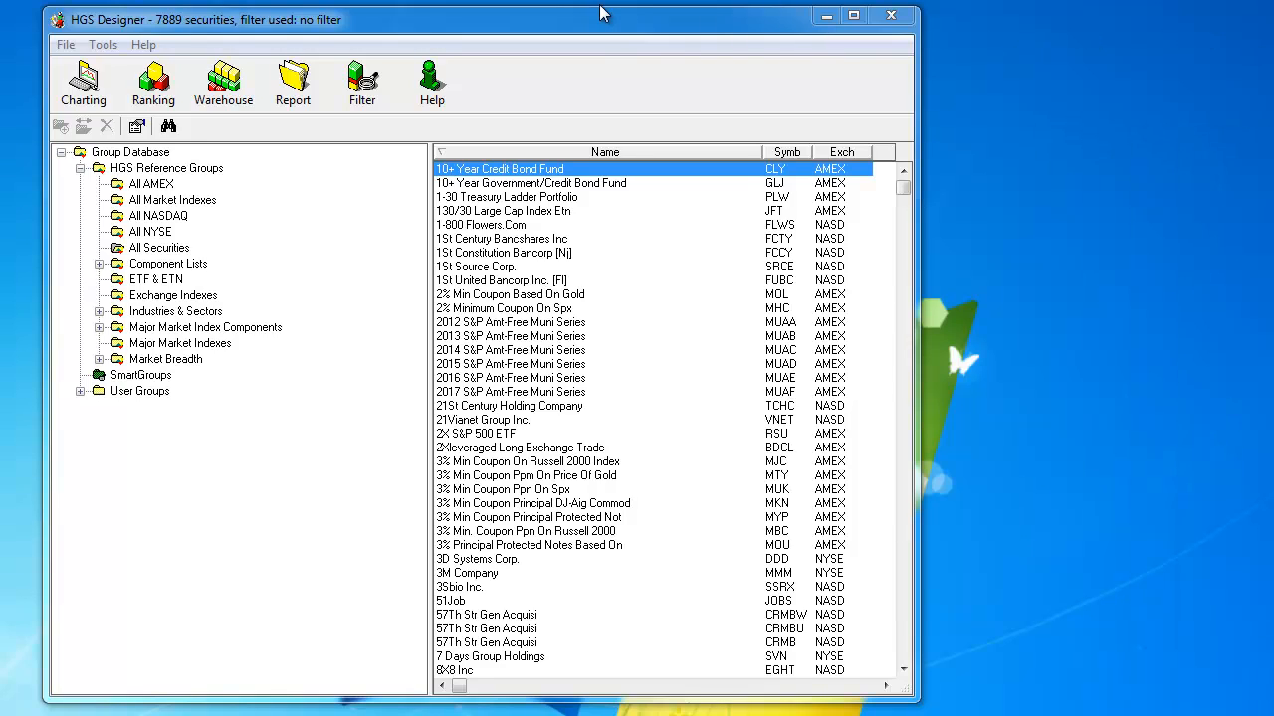
pyautogui.moveTo(285, 212)
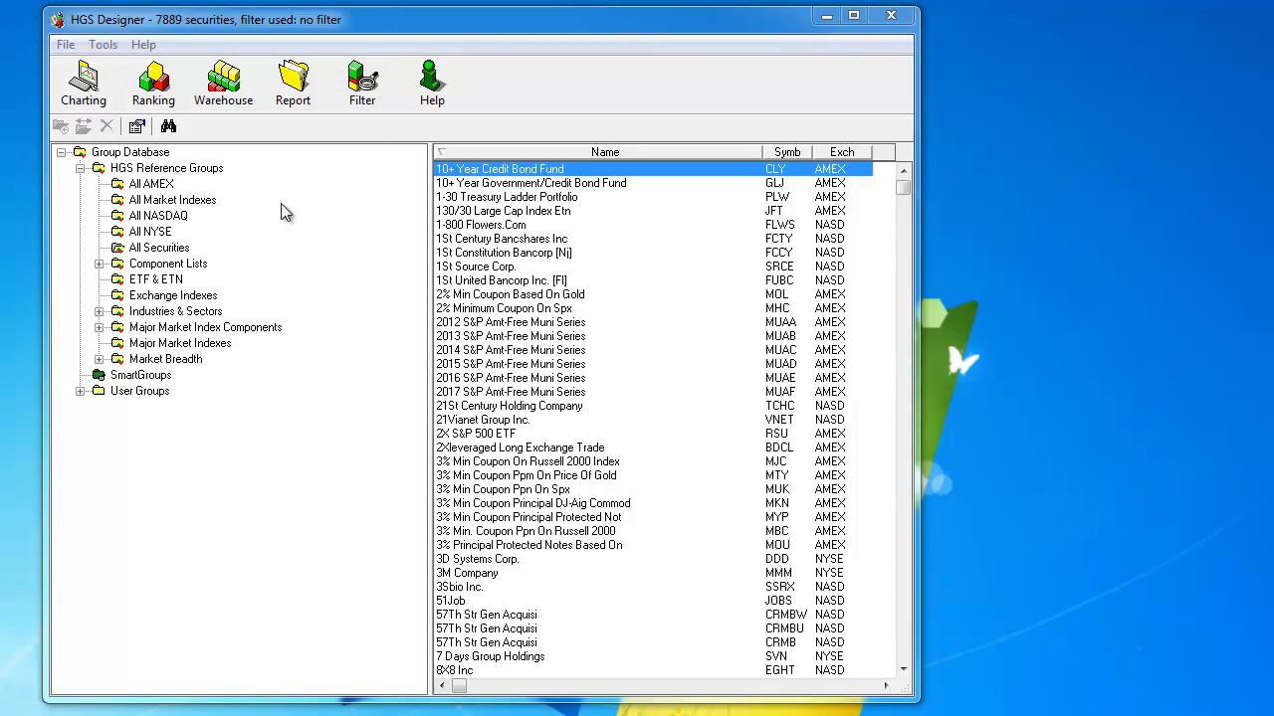
pyautogui.moveTo(167, 303)
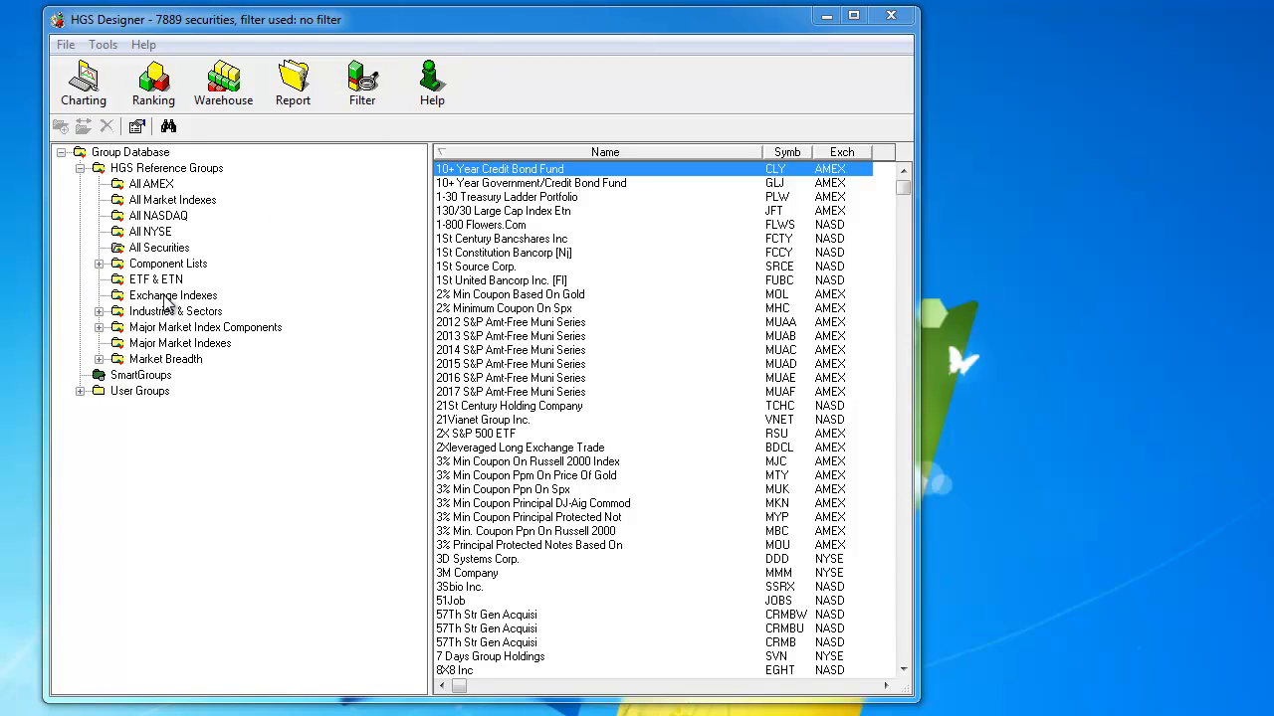
pyautogui.moveTo(181, 350)
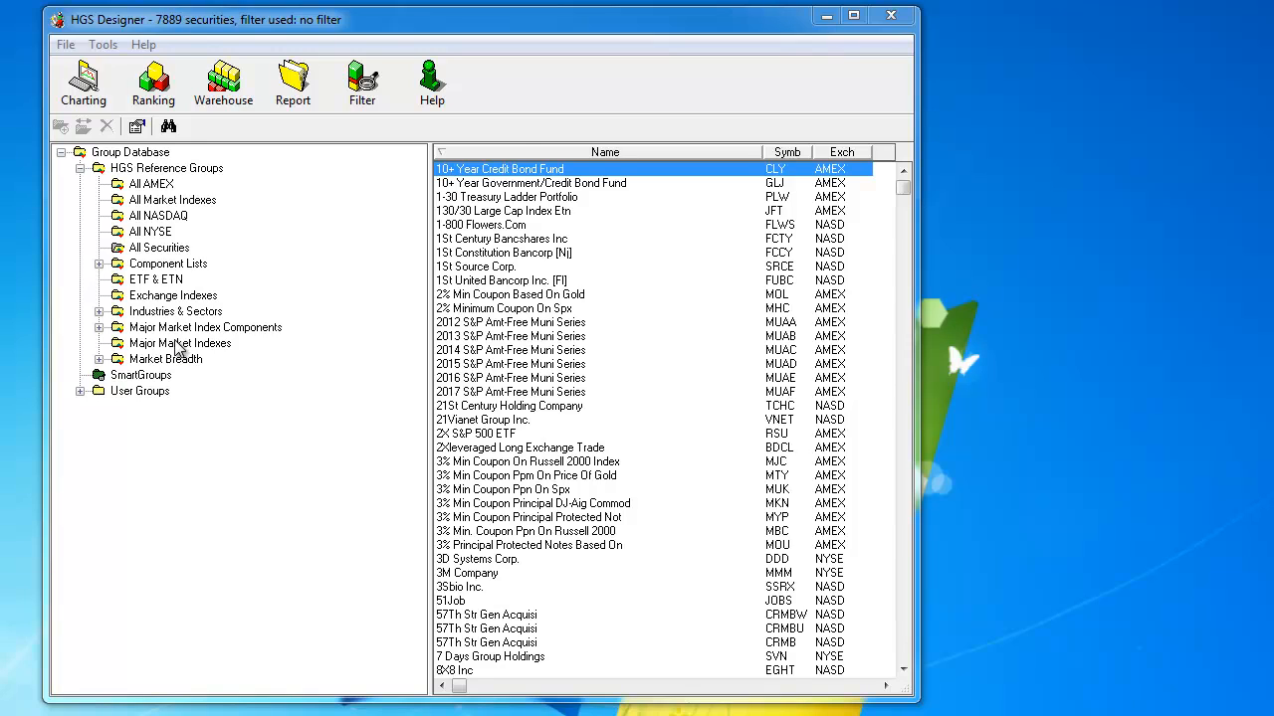
# Step: Show the Major Market Indexes group and bring up its MetaStock export settings
pyautogui.click(180, 343)
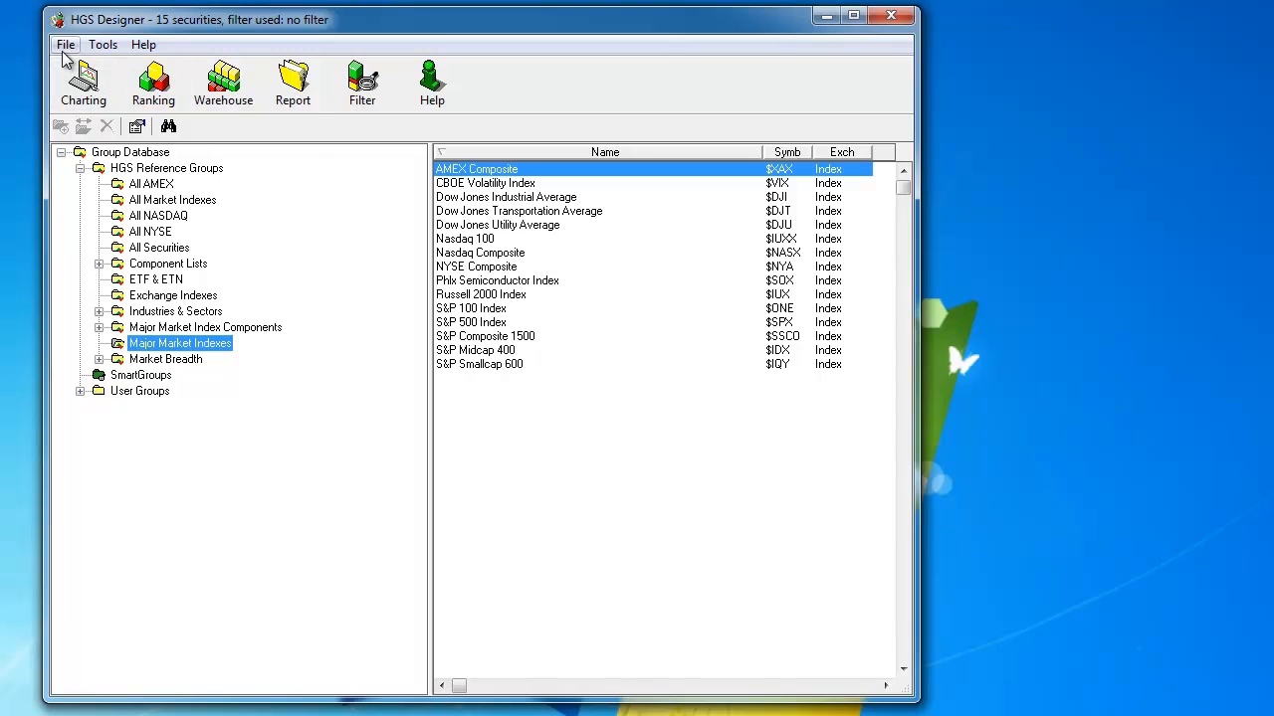
pyautogui.click(66, 44)
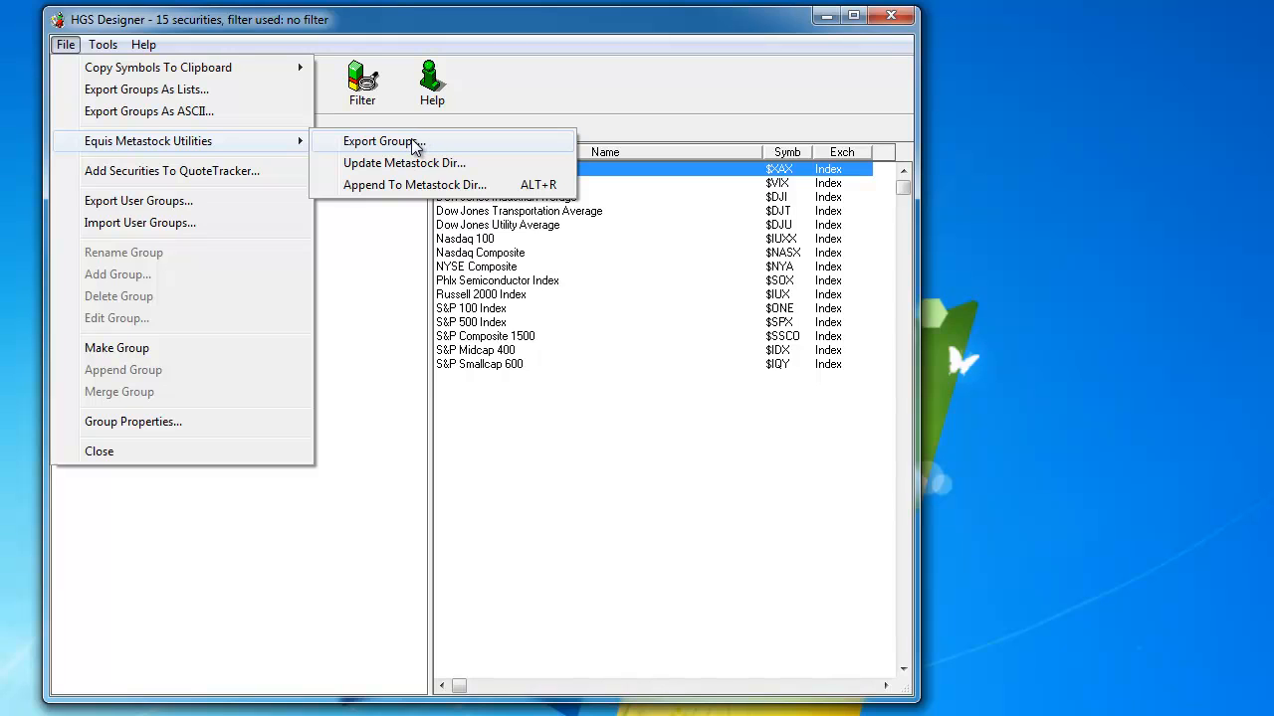
pyautogui.click(382, 140)
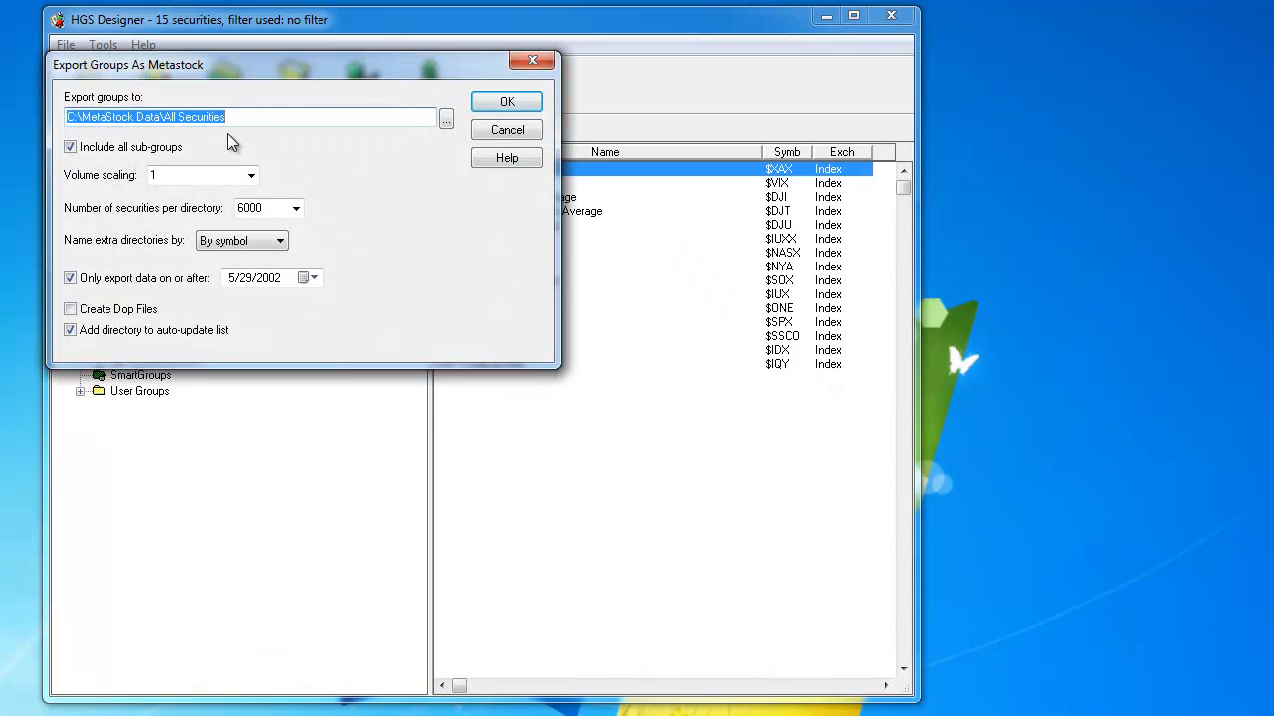
# Step: Retype the export folder as 'Major Marke…', then dismiss the export without exporting
pyautogui.click(268, 116)
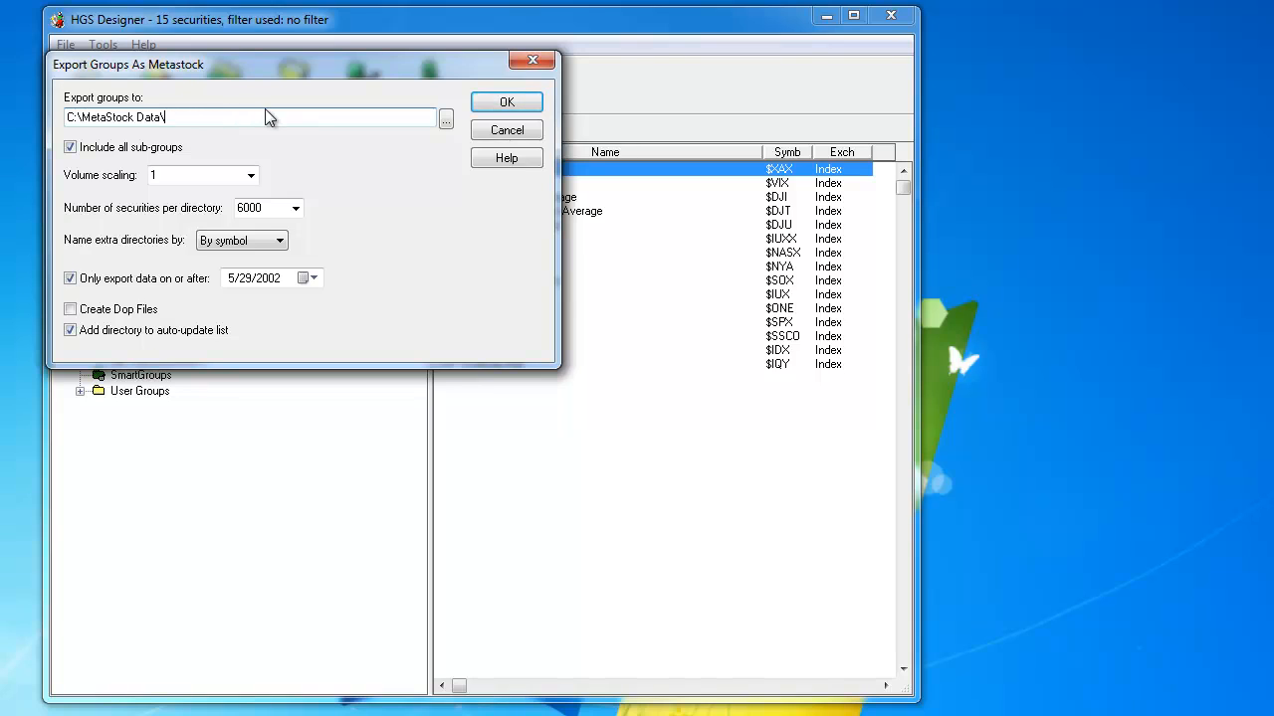
pyautogui.write('Ma')
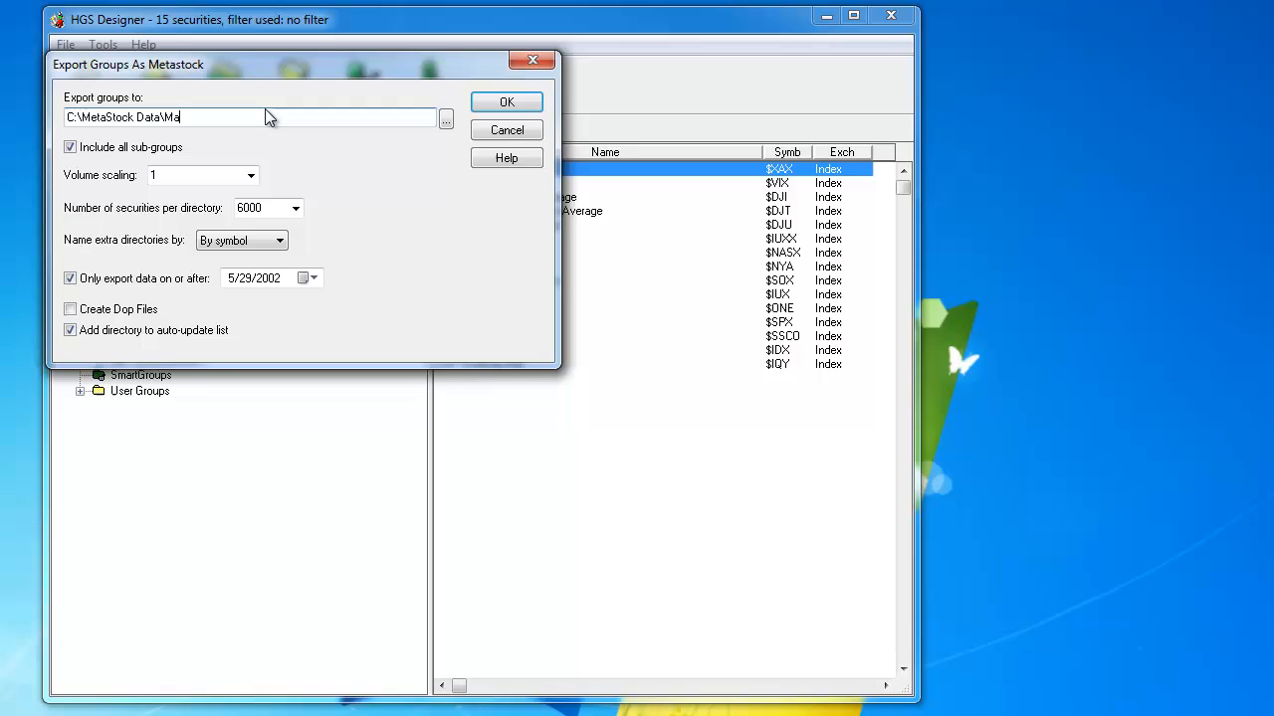
pyautogui.write('jor Market Indexes')
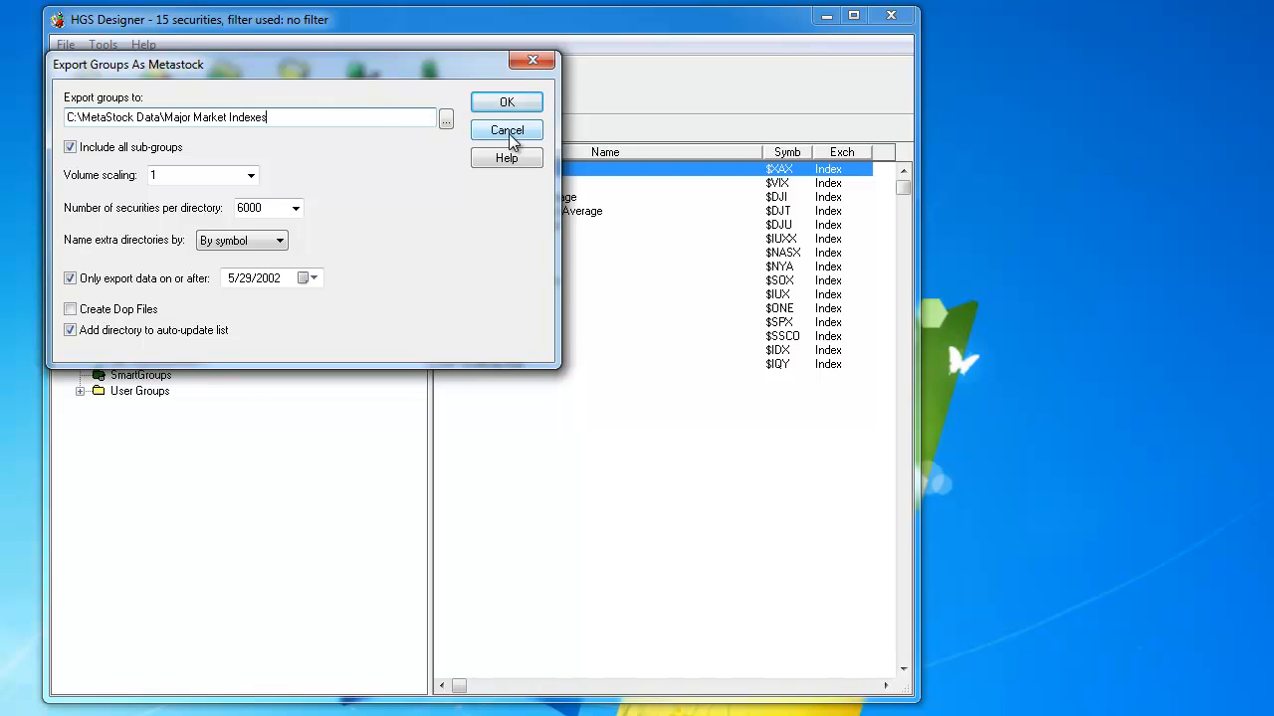
pyautogui.click(506, 130)
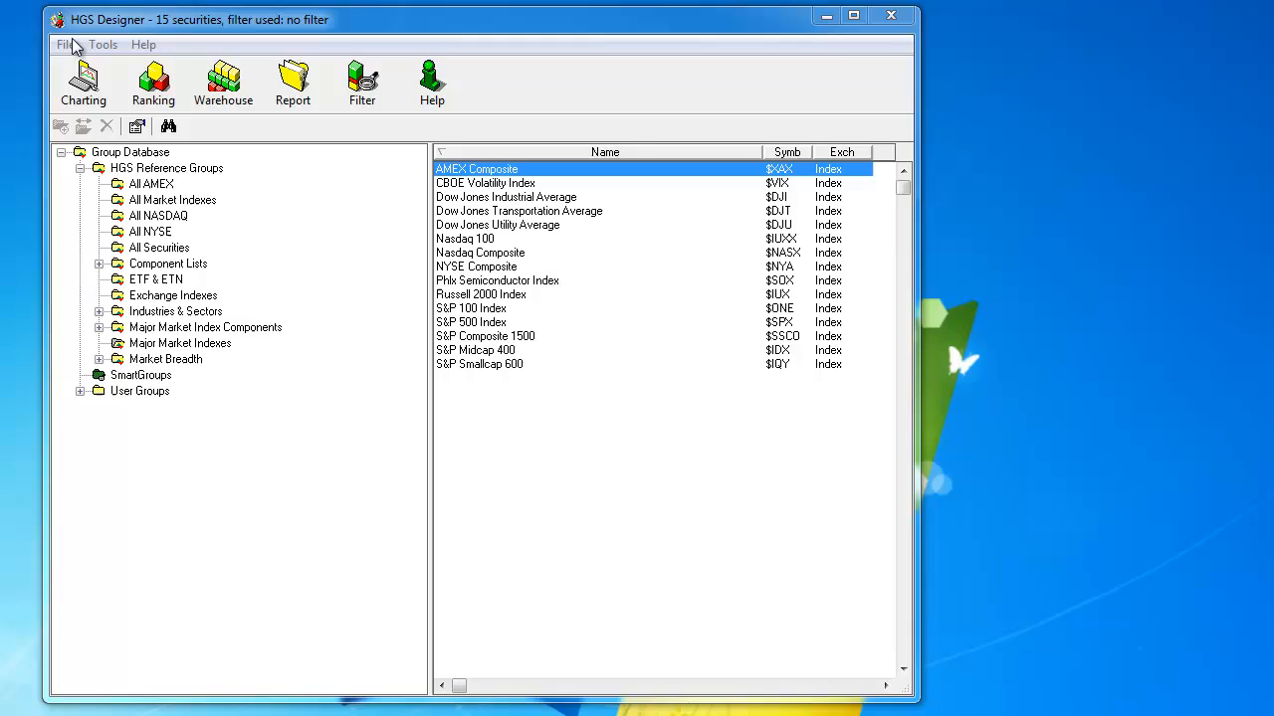
# Step: In the MetaStock update folder list, remove the SP1500 and HGSI Test folders
pyautogui.click(65, 44)
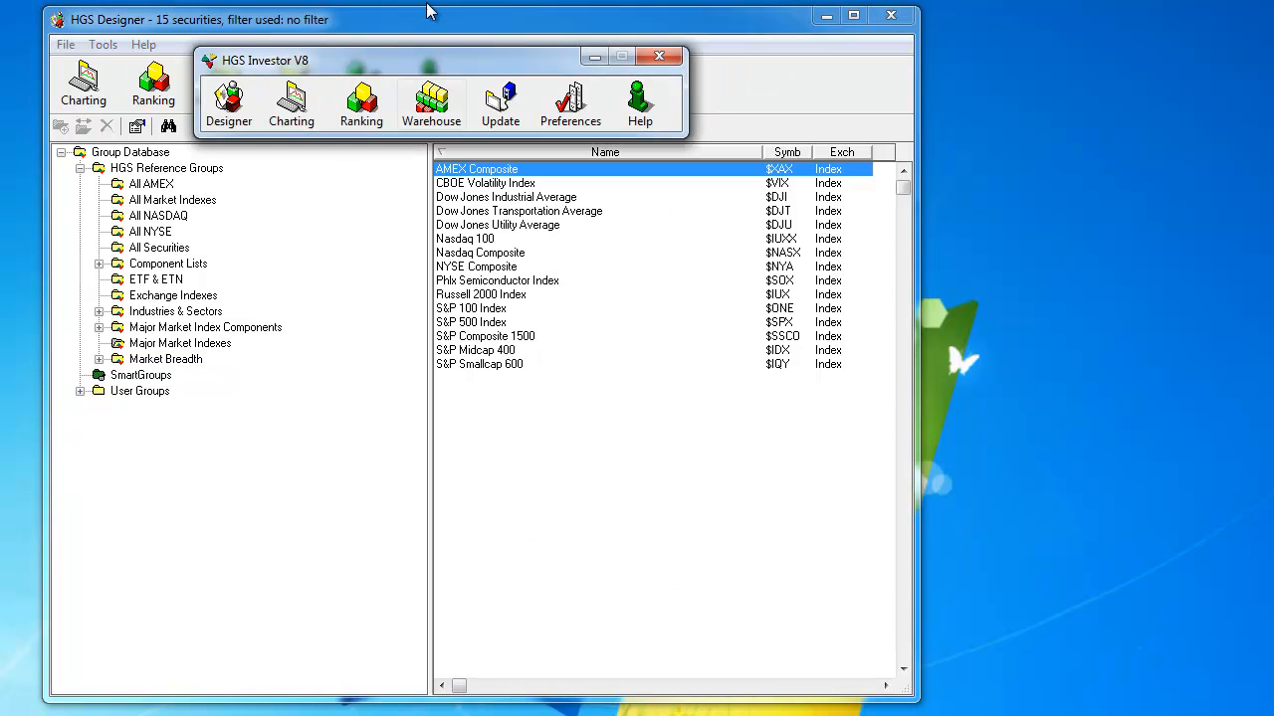
pyautogui.click(500, 105)
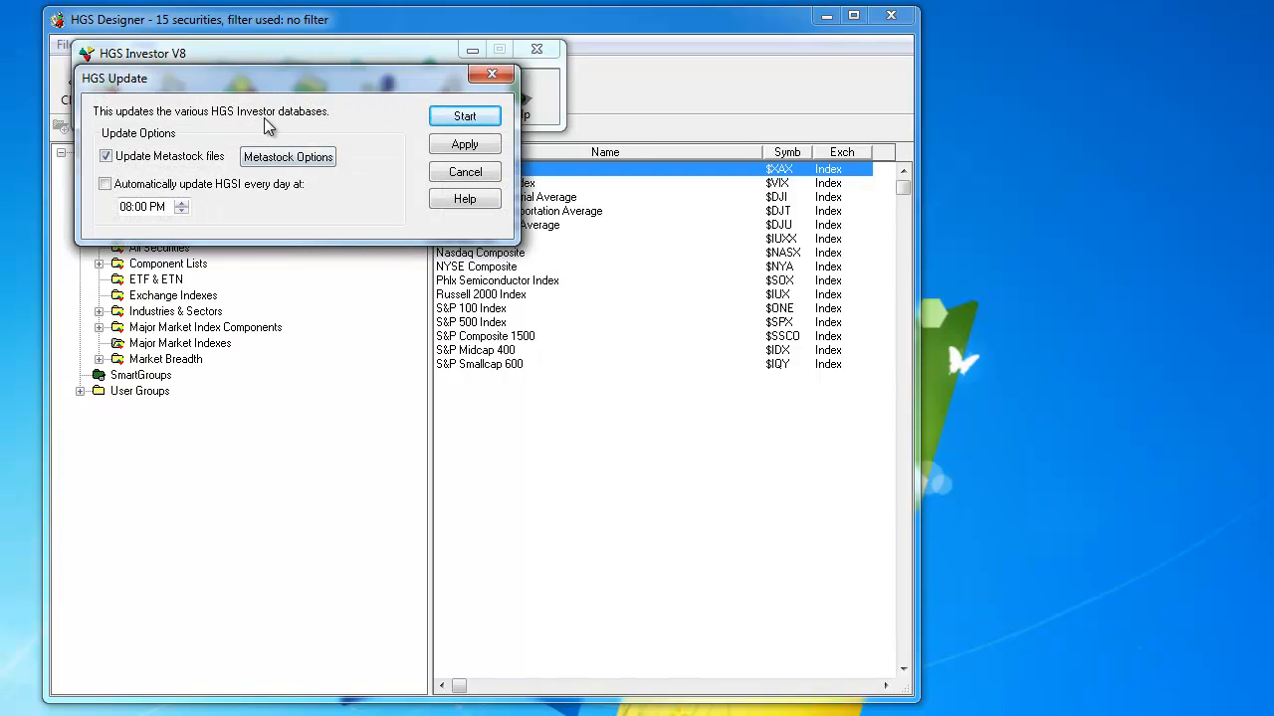
pyautogui.moveTo(288, 157)
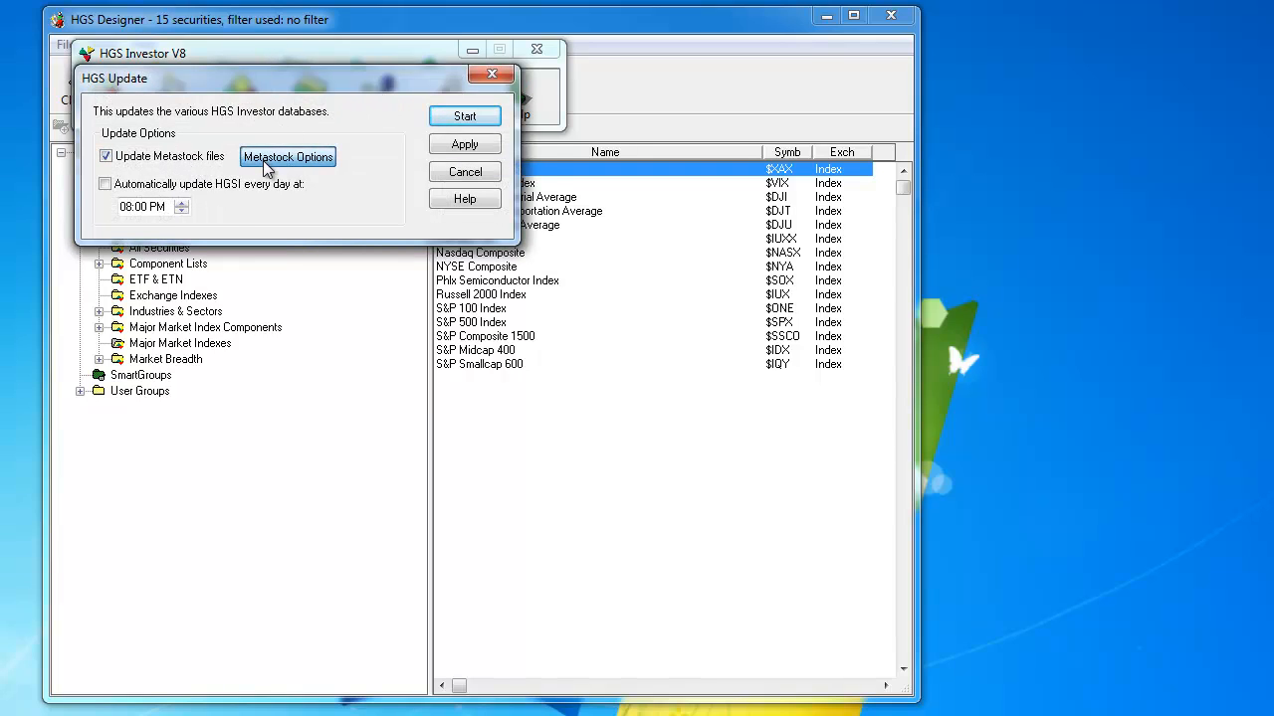
pyautogui.click(288, 156)
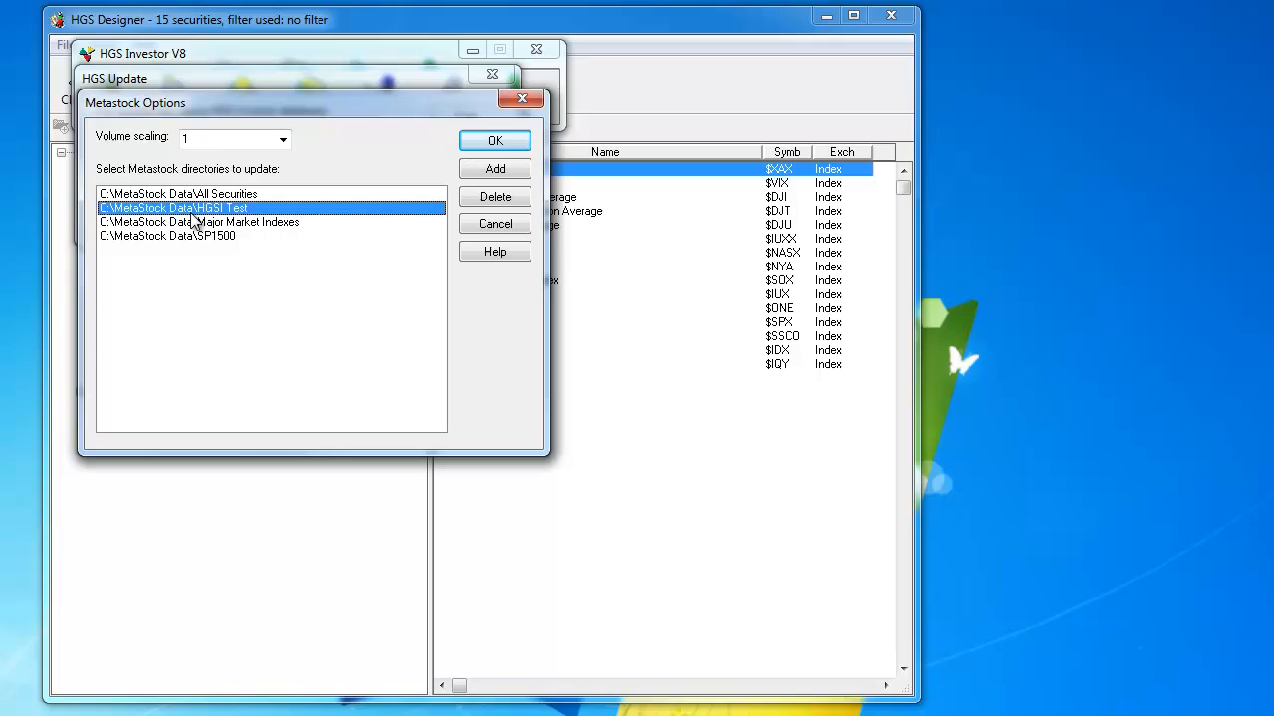
pyautogui.click(495, 196)
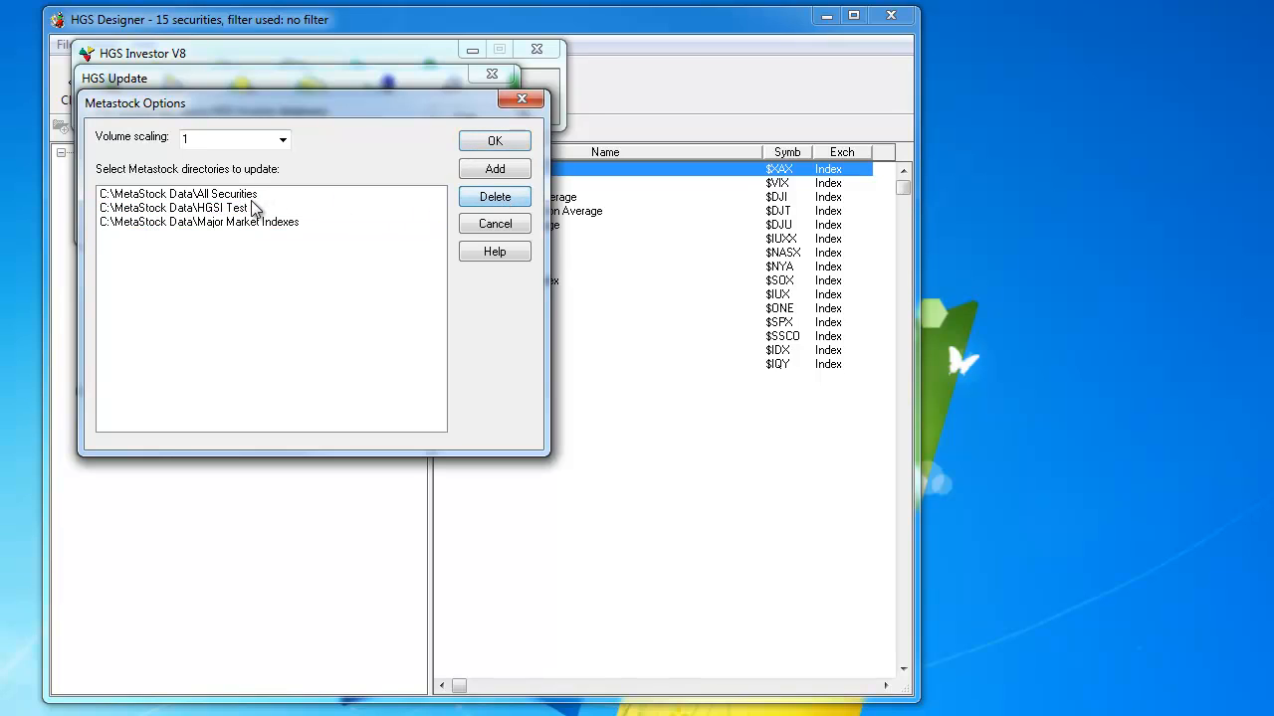
pyautogui.click(494, 196)
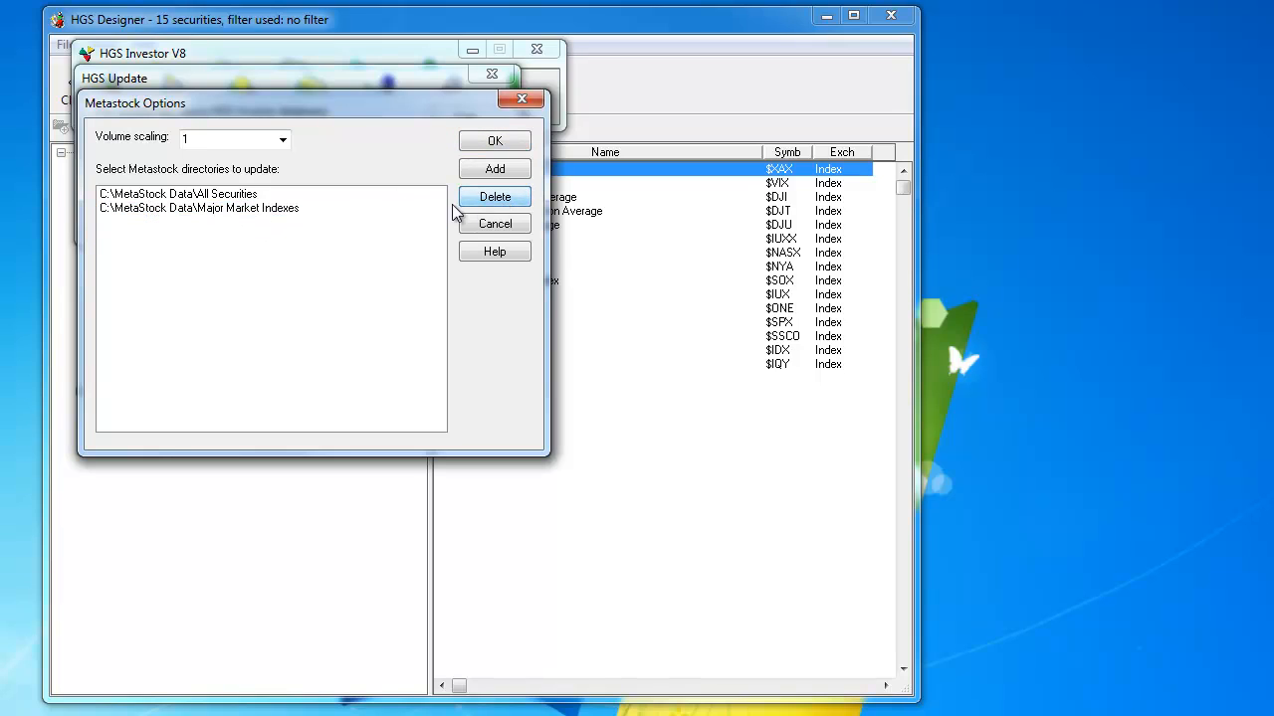
# Step: Add C:\MetaStock Data\All Securities REXI-ZZC to the update list and close the update settings
pyautogui.click(494, 169)
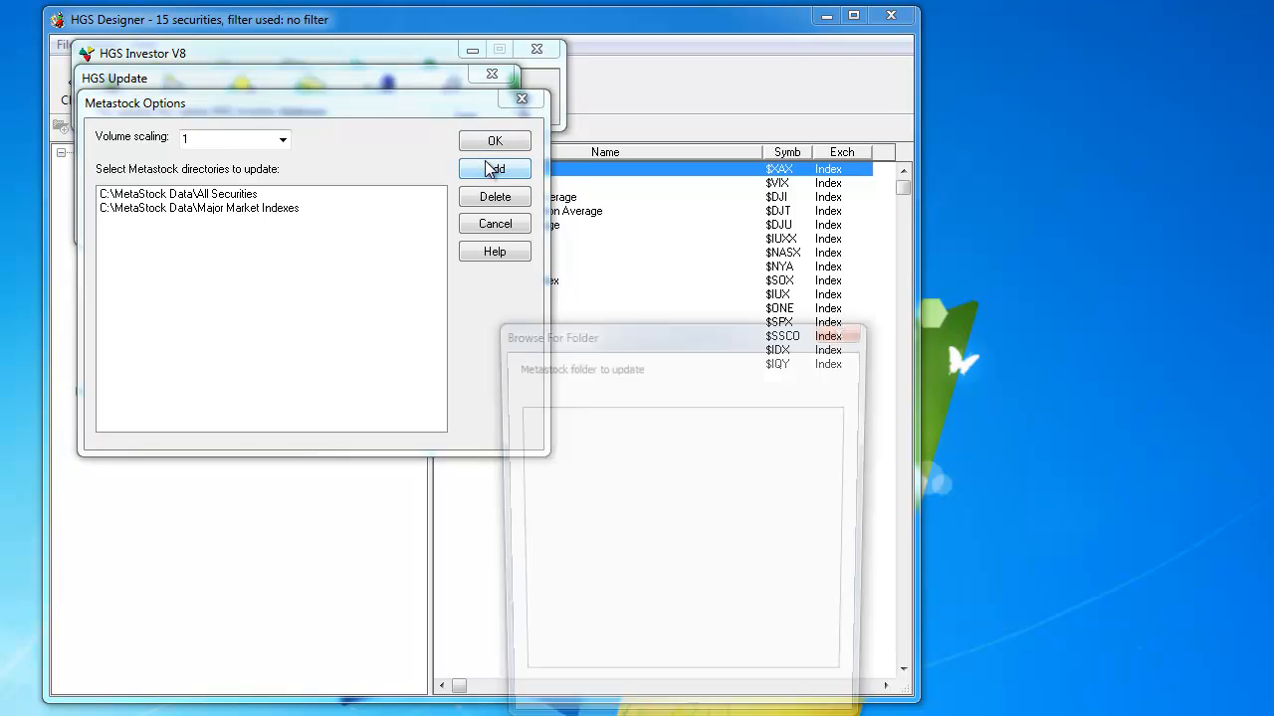
pyautogui.click(495, 168)
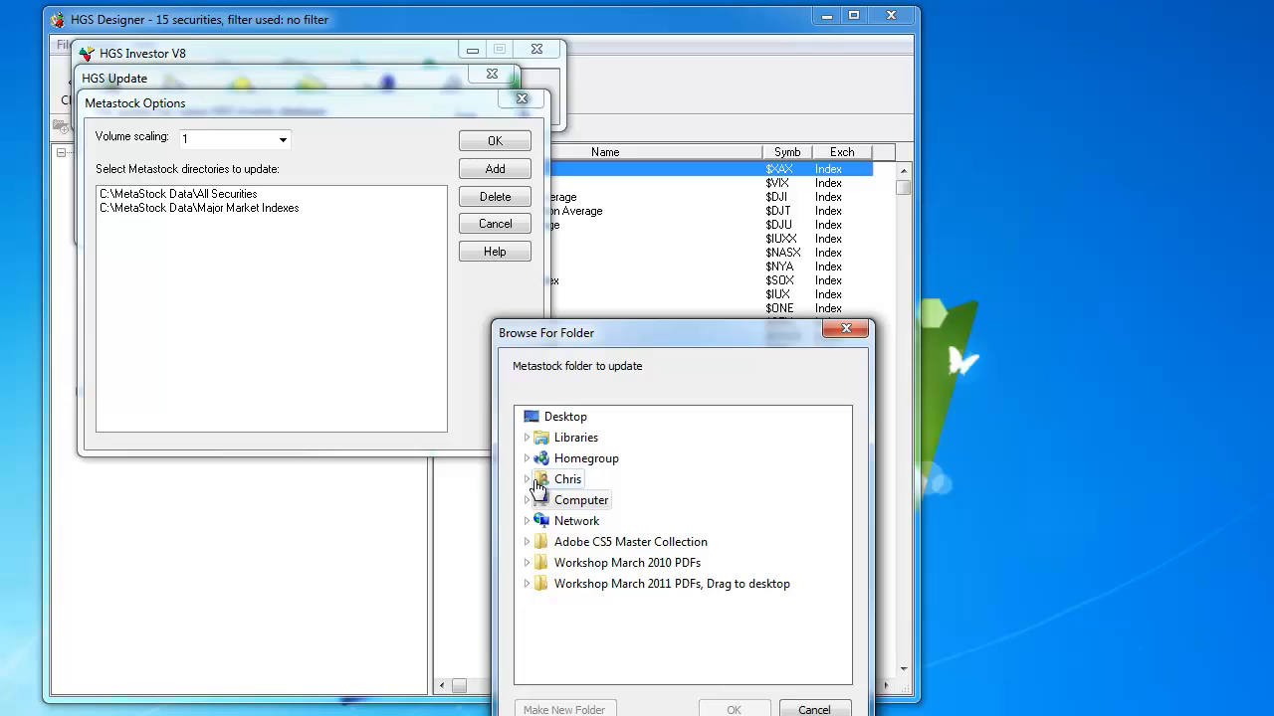
pyautogui.click(527, 499)
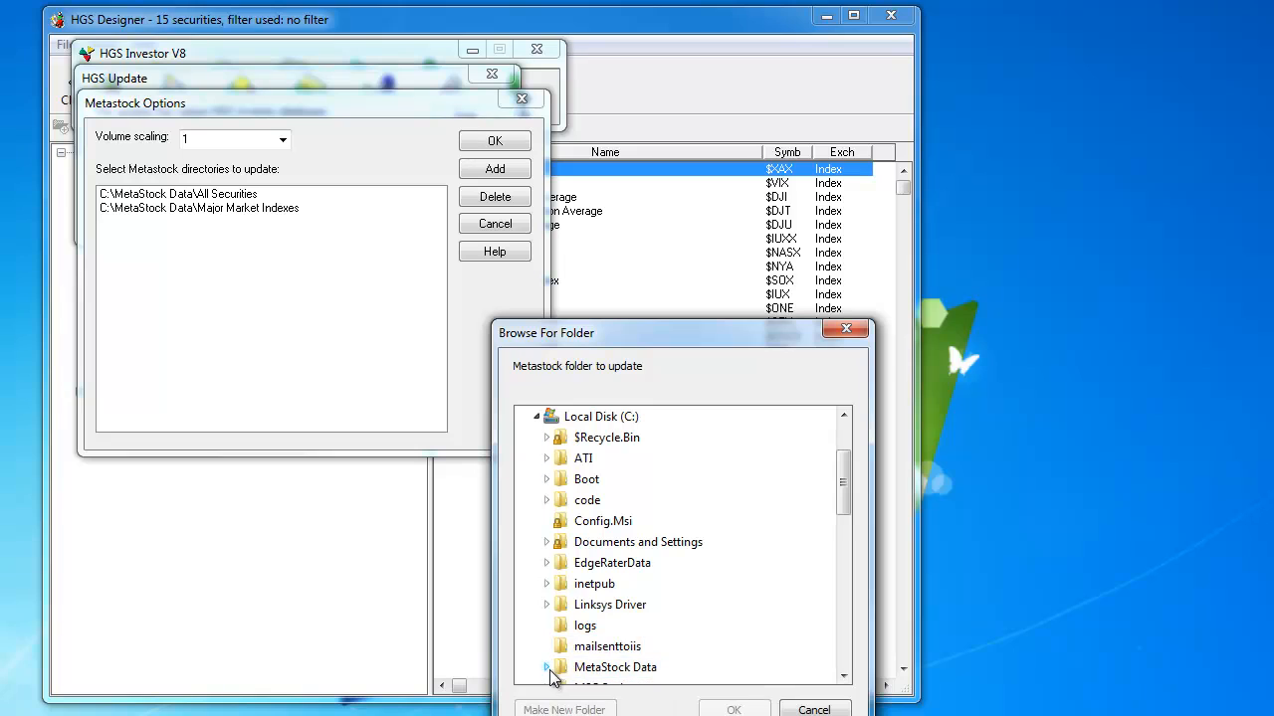
pyautogui.click(546, 667)
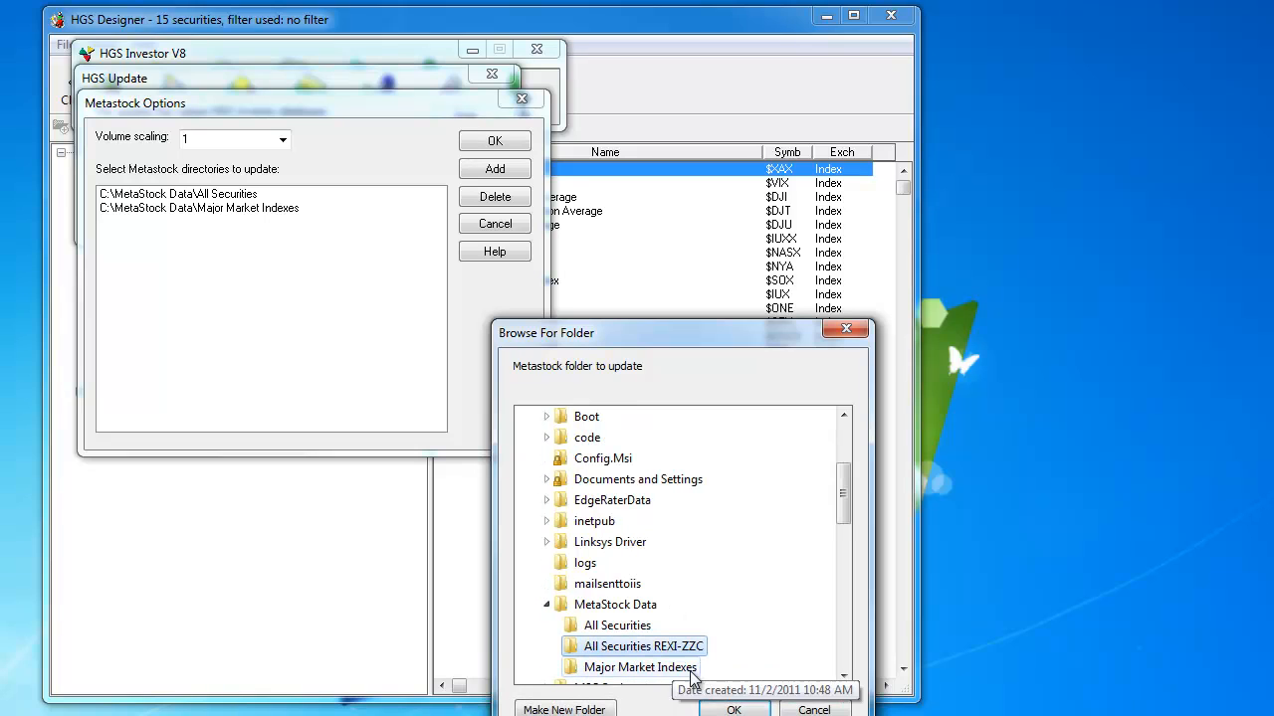
pyautogui.click(733, 709)
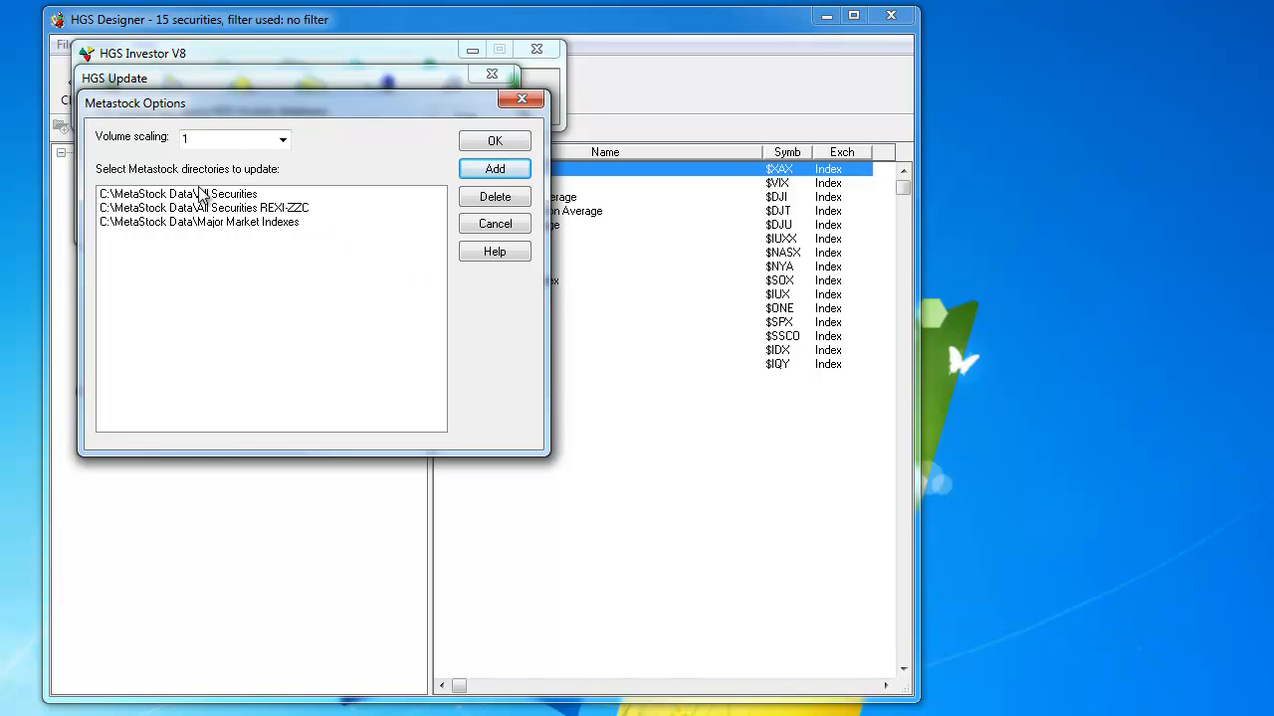
pyautogui.moveTo(255, 185)
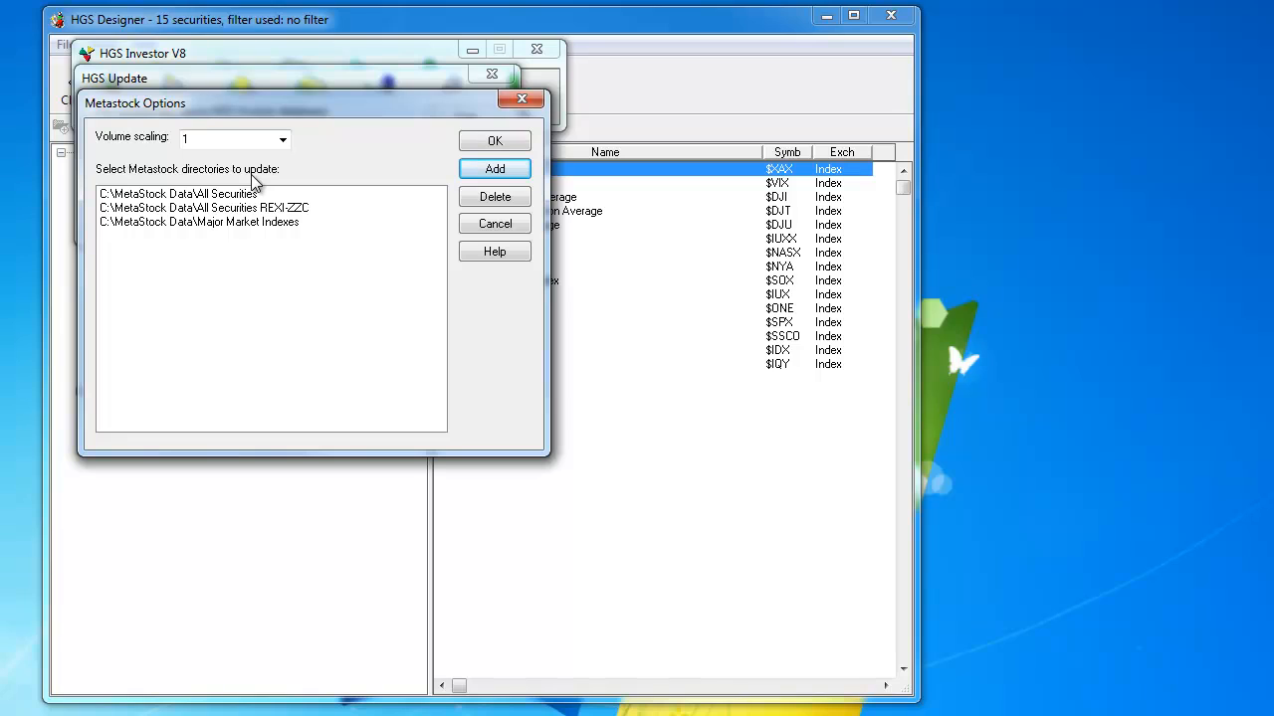
pyautogui.moveTo(262, 184)
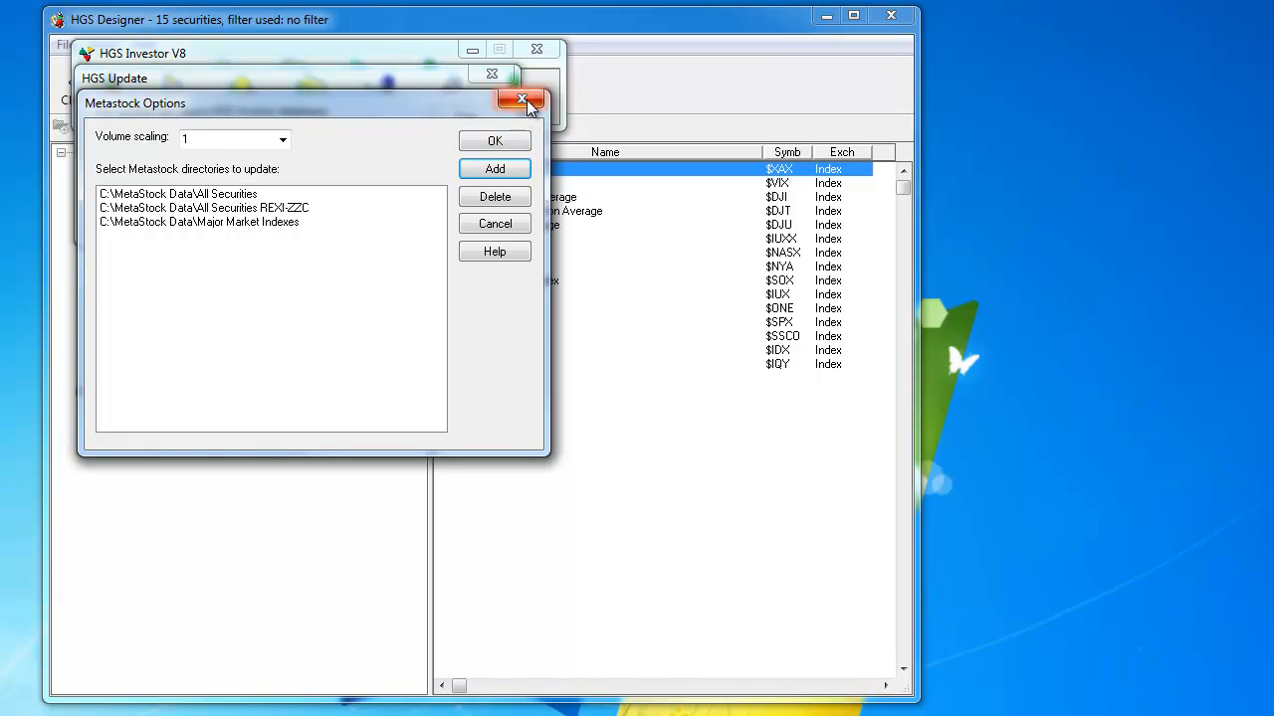
pyautogui.click(522, 100)
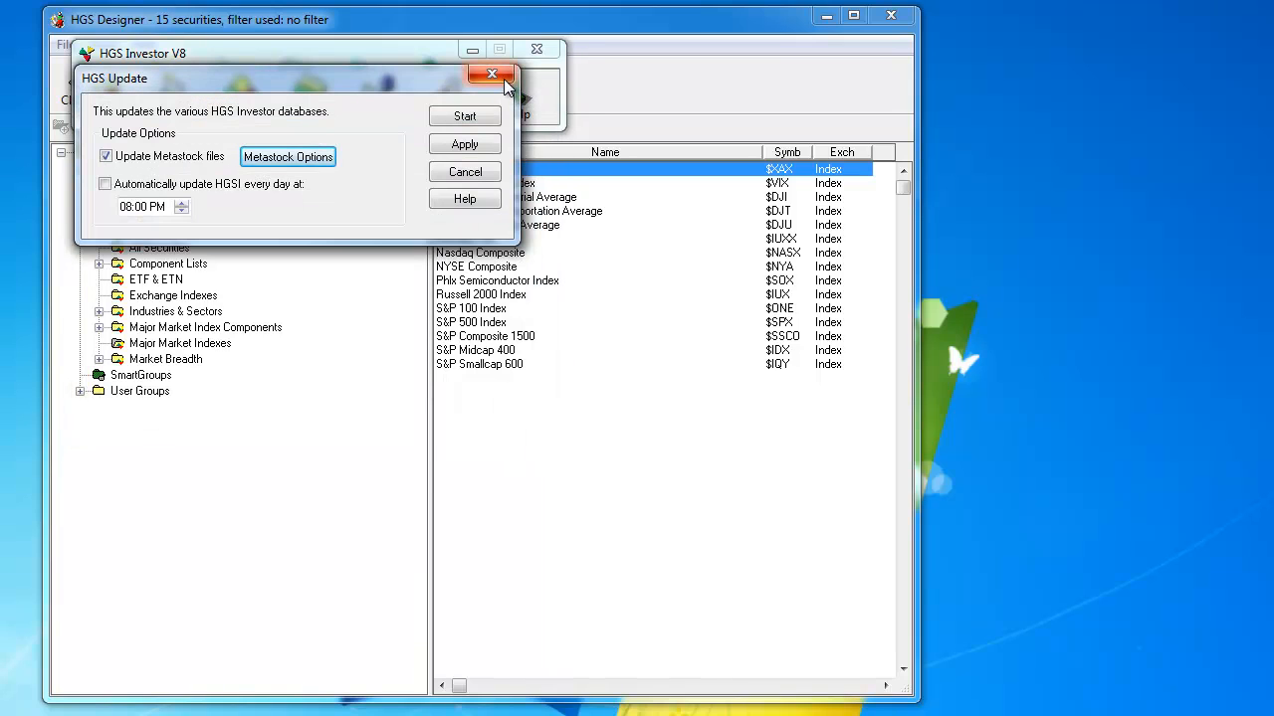
pyautogui.click(492, 74)
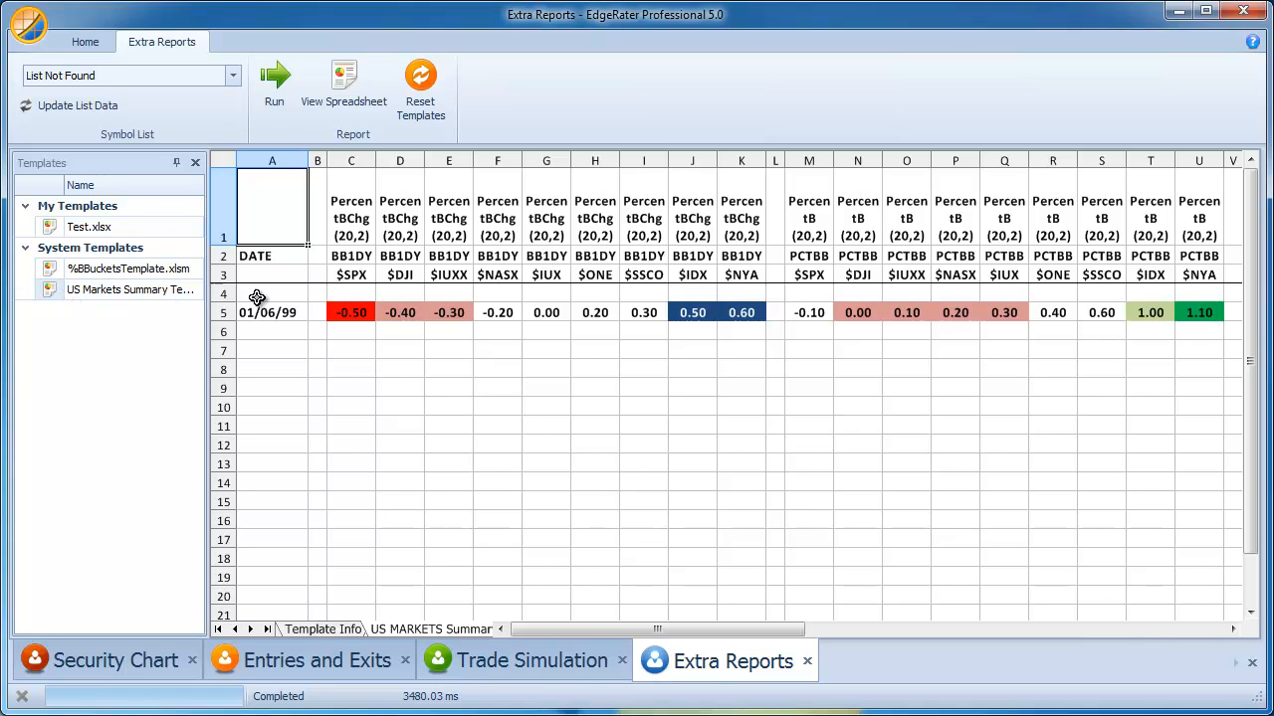
pyautogui.moveTo(367, 277)
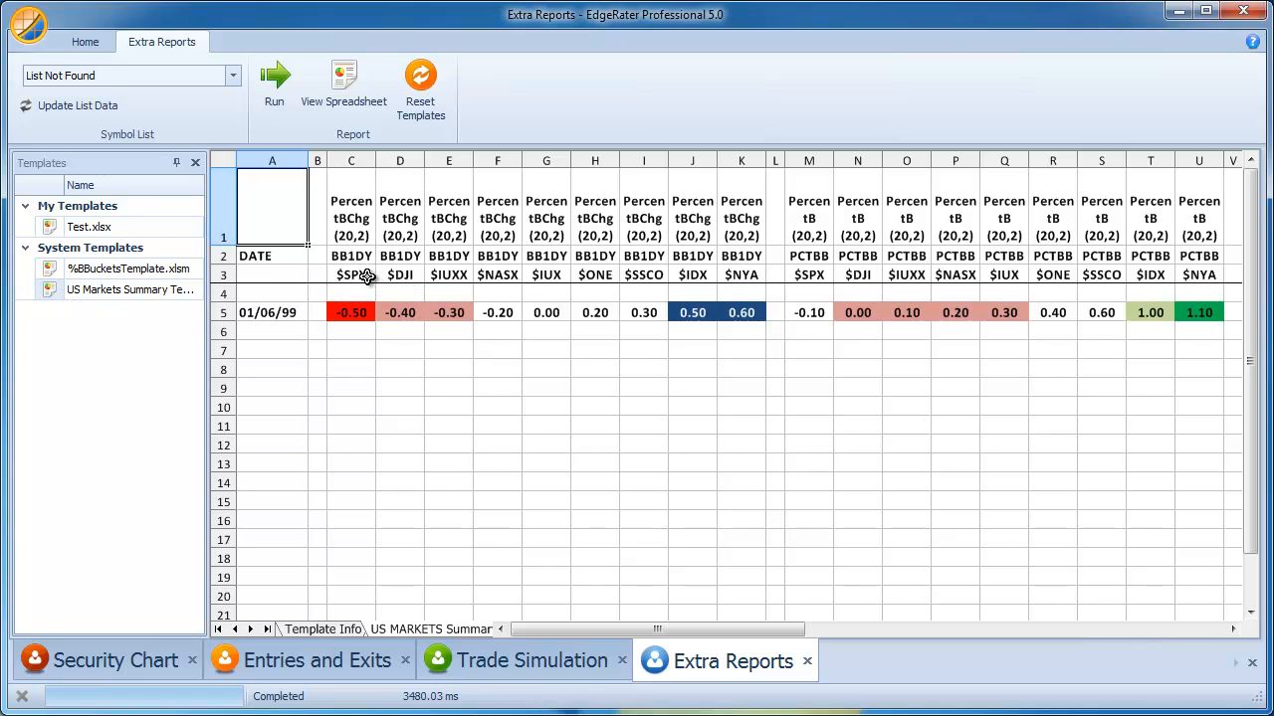
# Step: Switch EdgeRater to the Home configuration commands with the US Markets Summary report shown
pyautogui.click(351, 275)
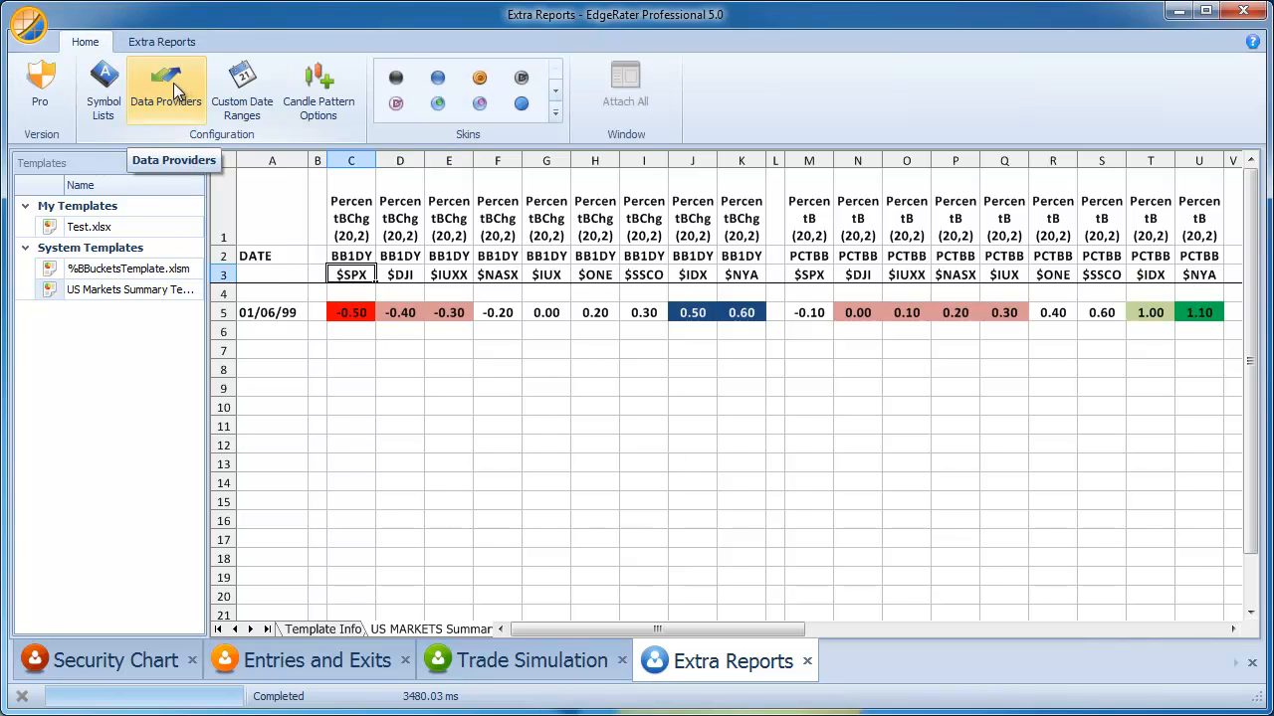
pyautogui.moveTo(199, 97)
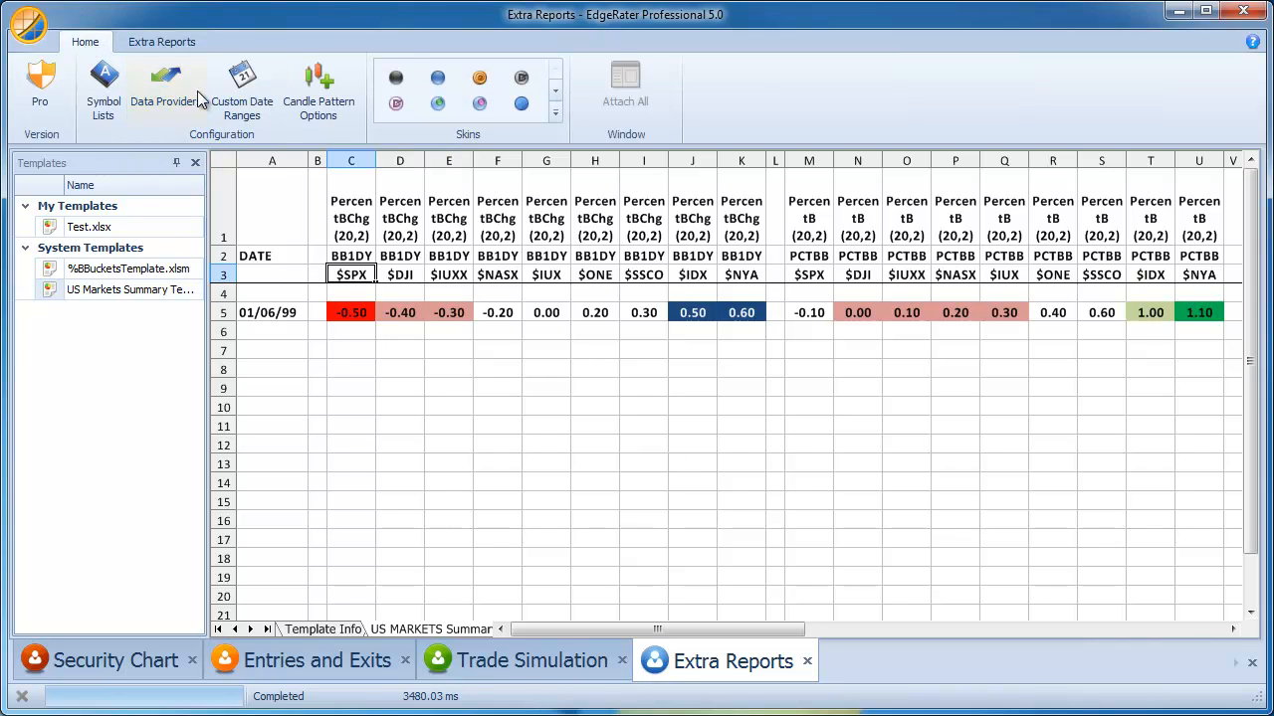
# Step: Set the MetaStock data provider folder to C:\MetaStock Data\ and confirm
pyautogui.click(165, 90)
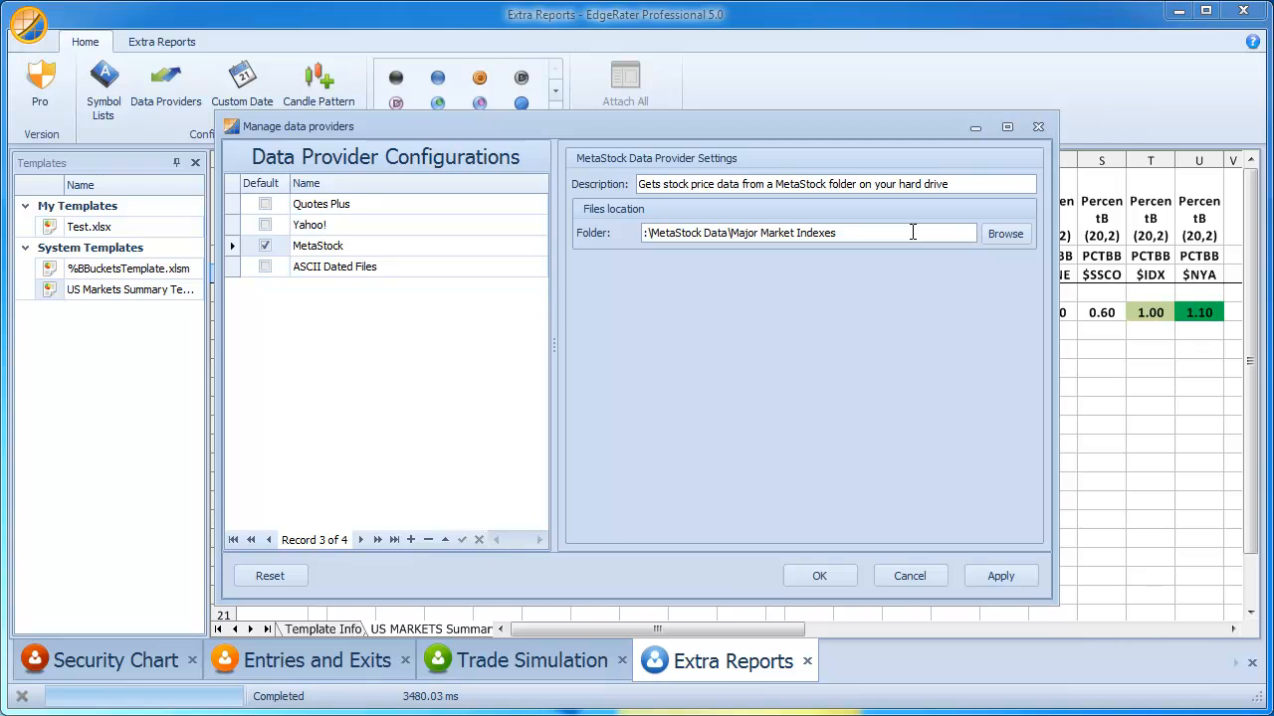
pyautogui.write('C:\\MetaStock Data\\')
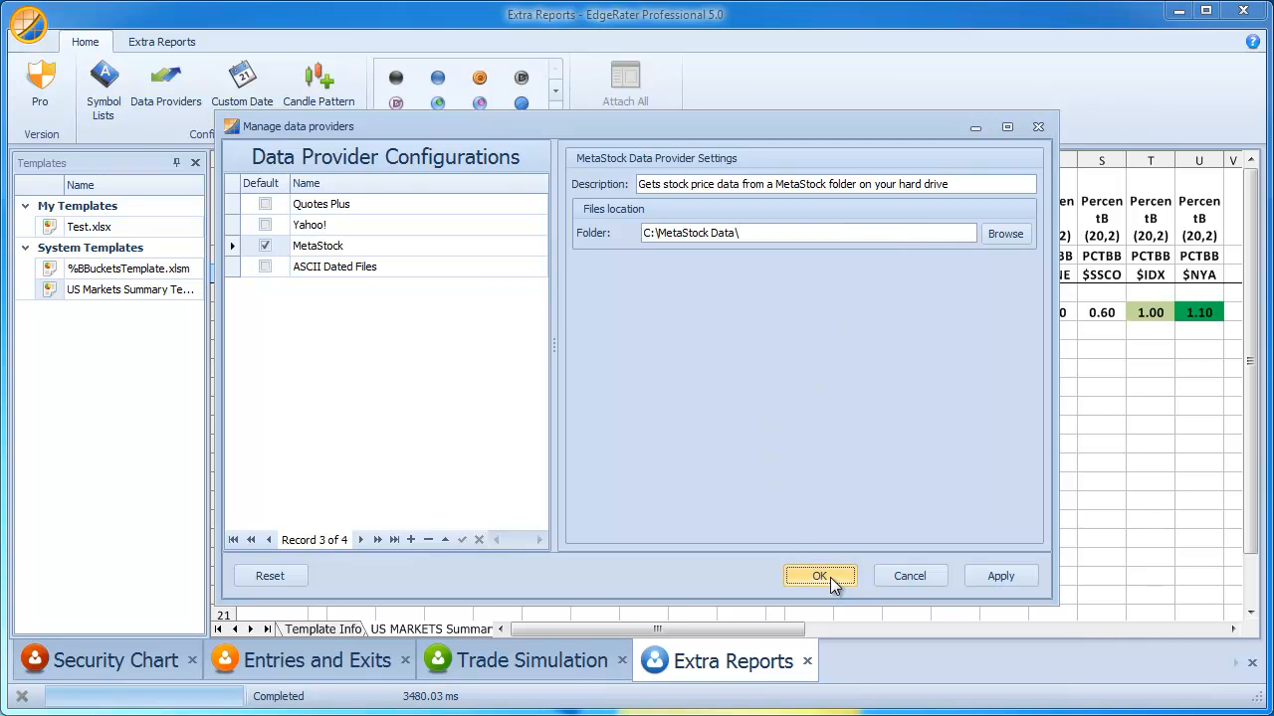
pyautogui.click(818, 575)
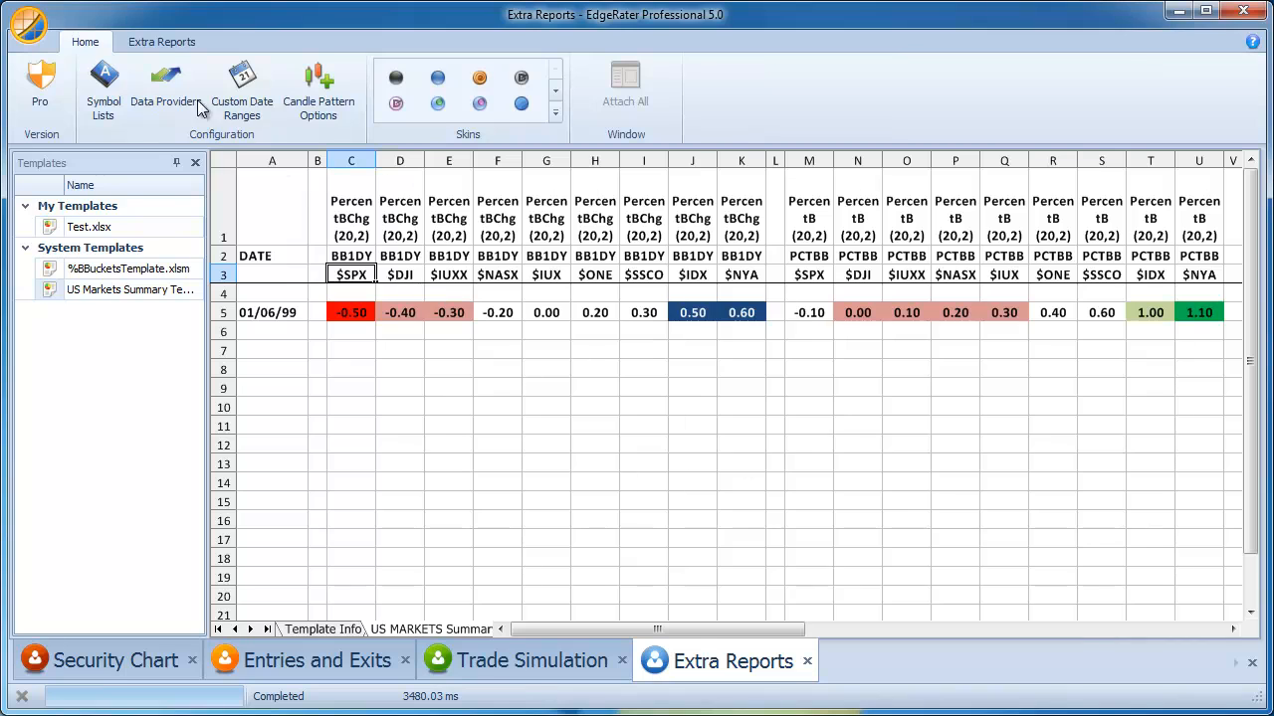
# Step: Make MetaStock the default data provider reading from C:\MetaStock Data\ and confirm
pyautogui.click(165, 84)
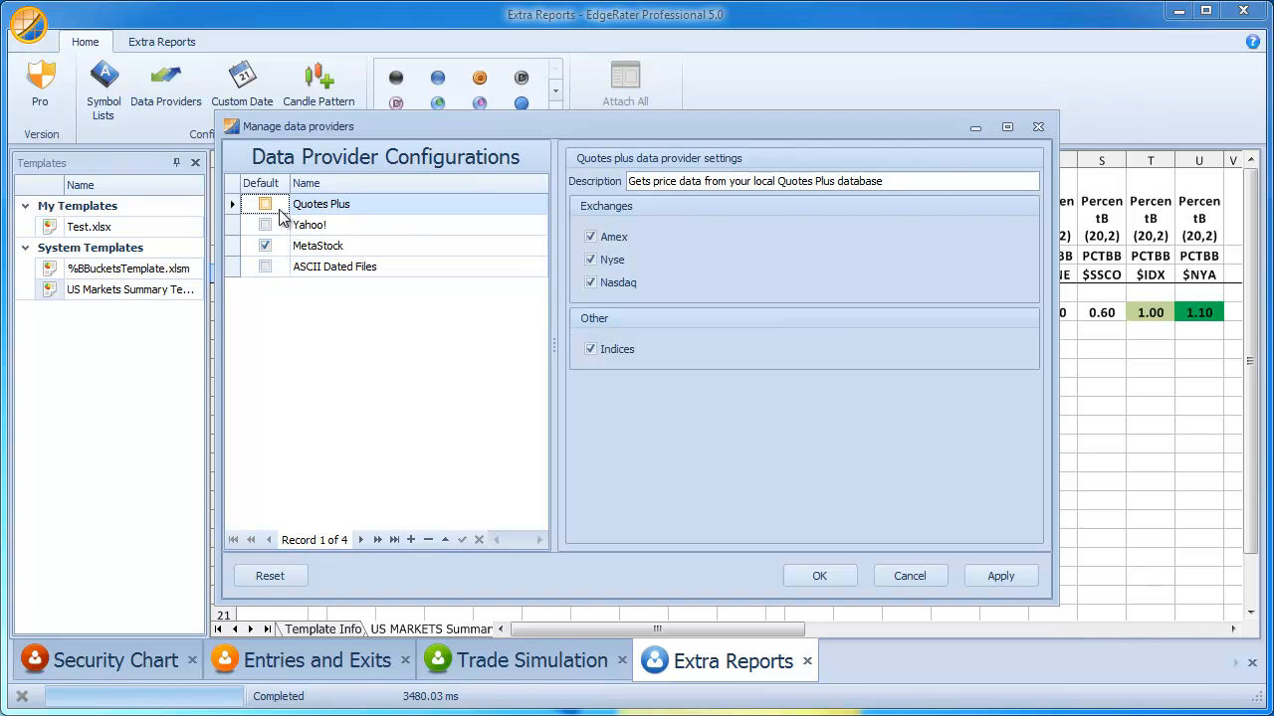
pyautogui.moveTo(274, 212)
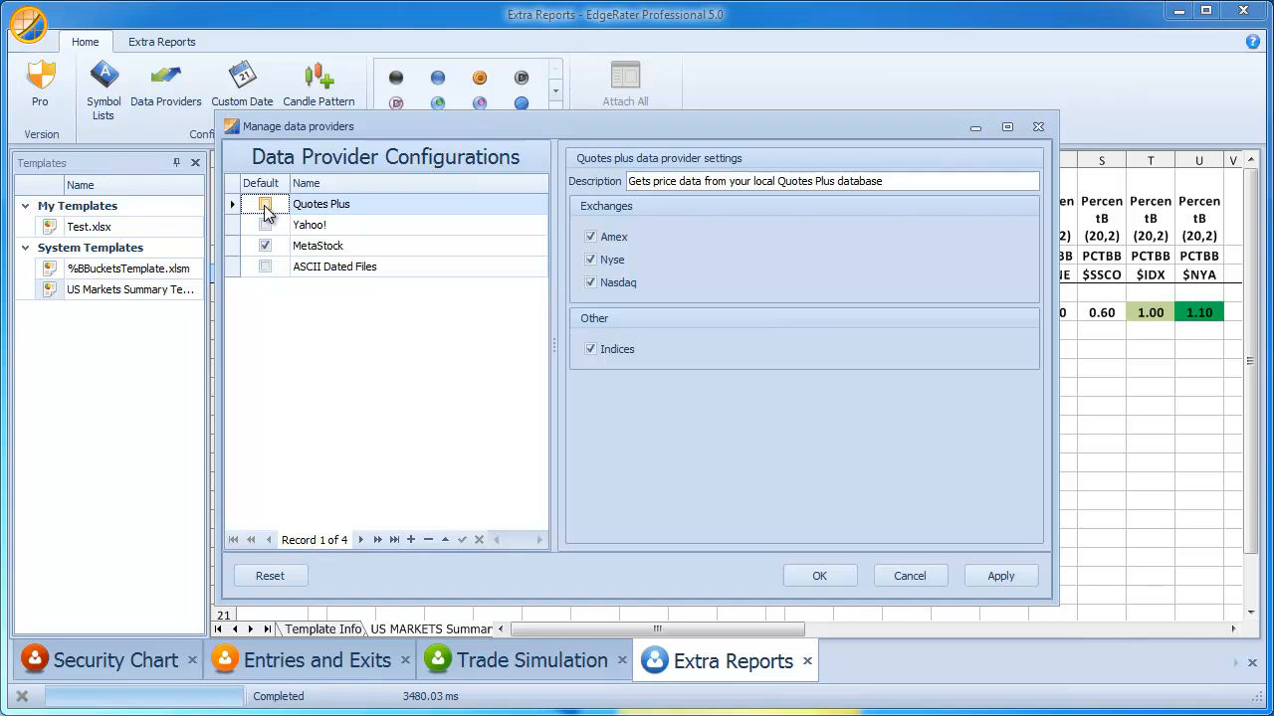
pyautogui.click(265, 204)
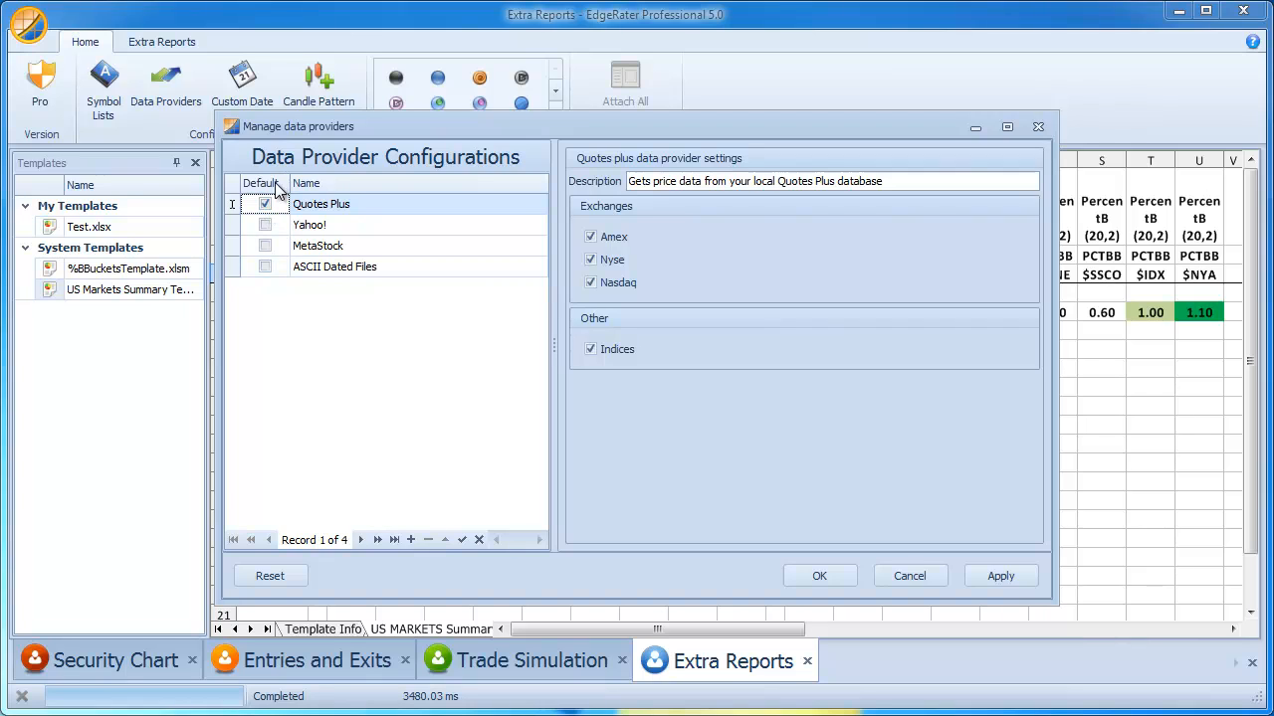
pyautogui.moveTo(274, 246)
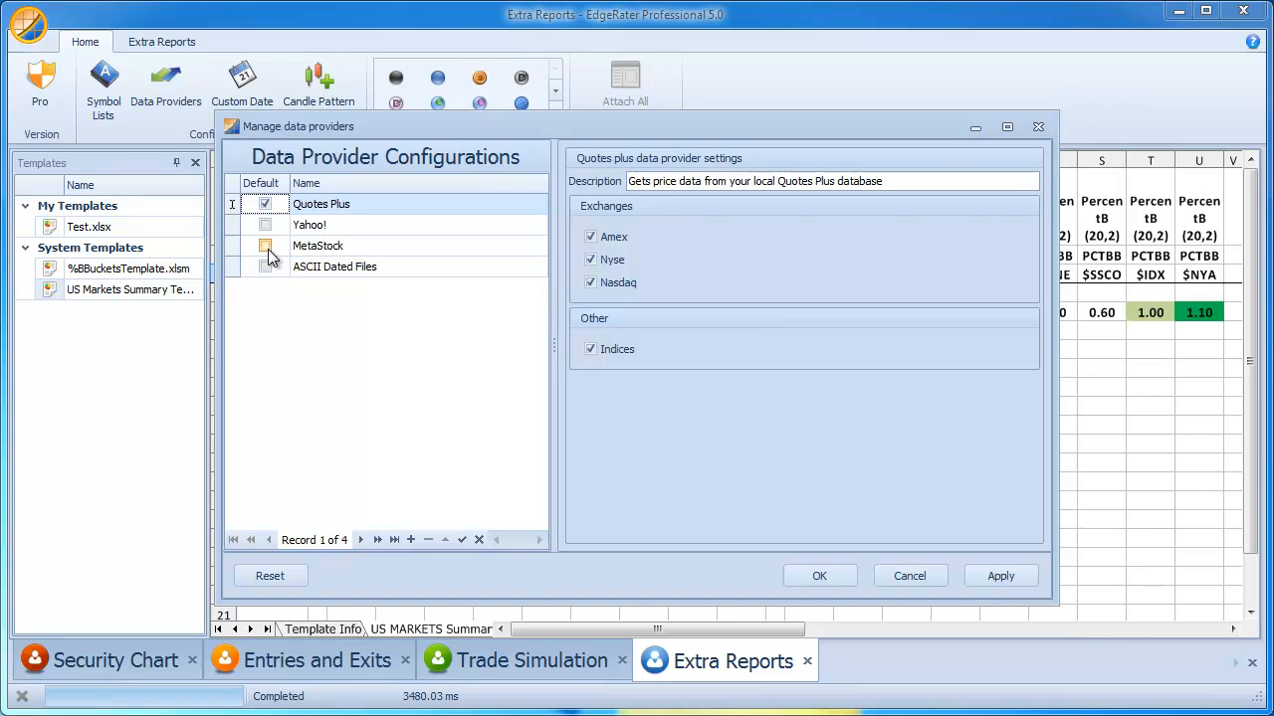
pyautogui.click(317, 246)
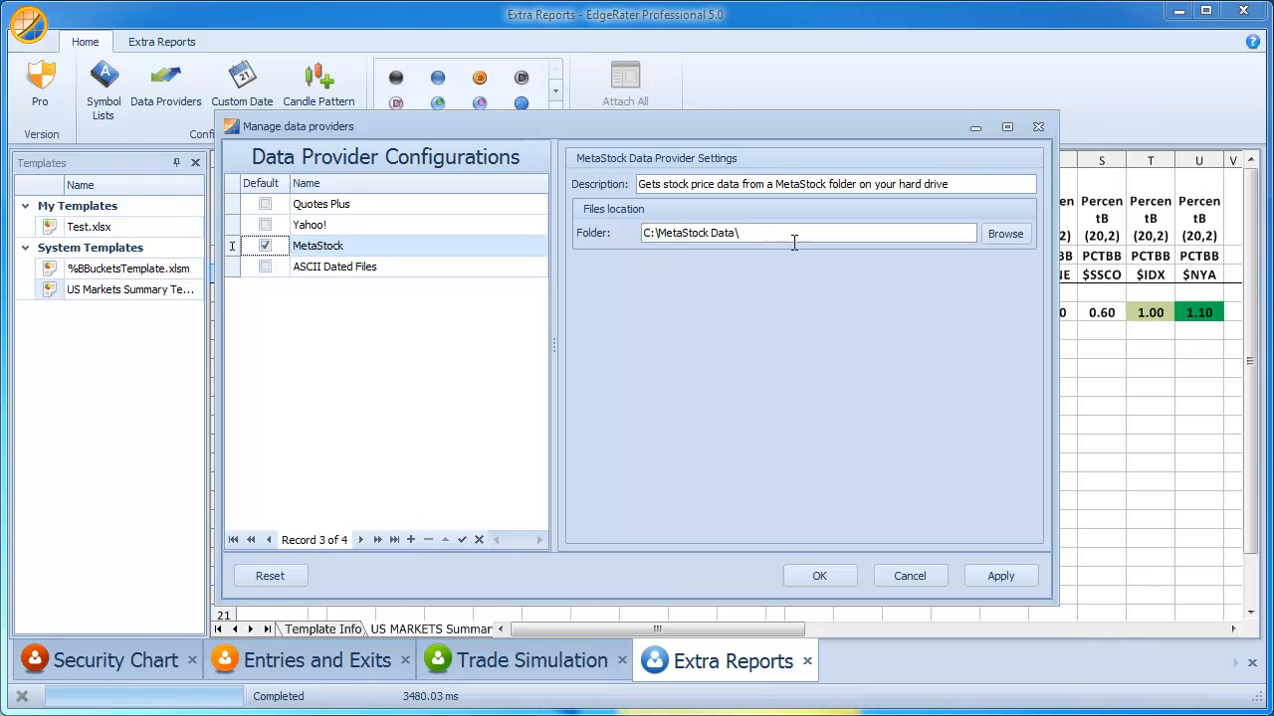
pyautogui.moveTo(789, 236)
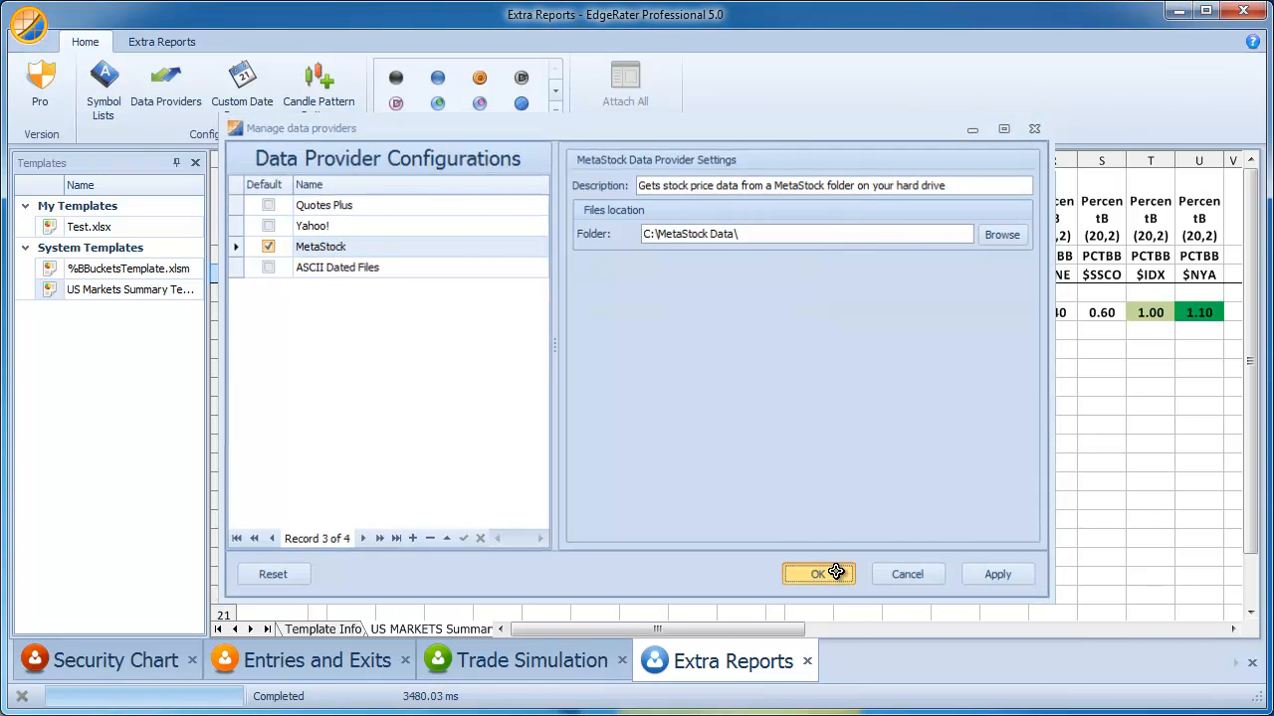
pyautogui.click(815, 574)
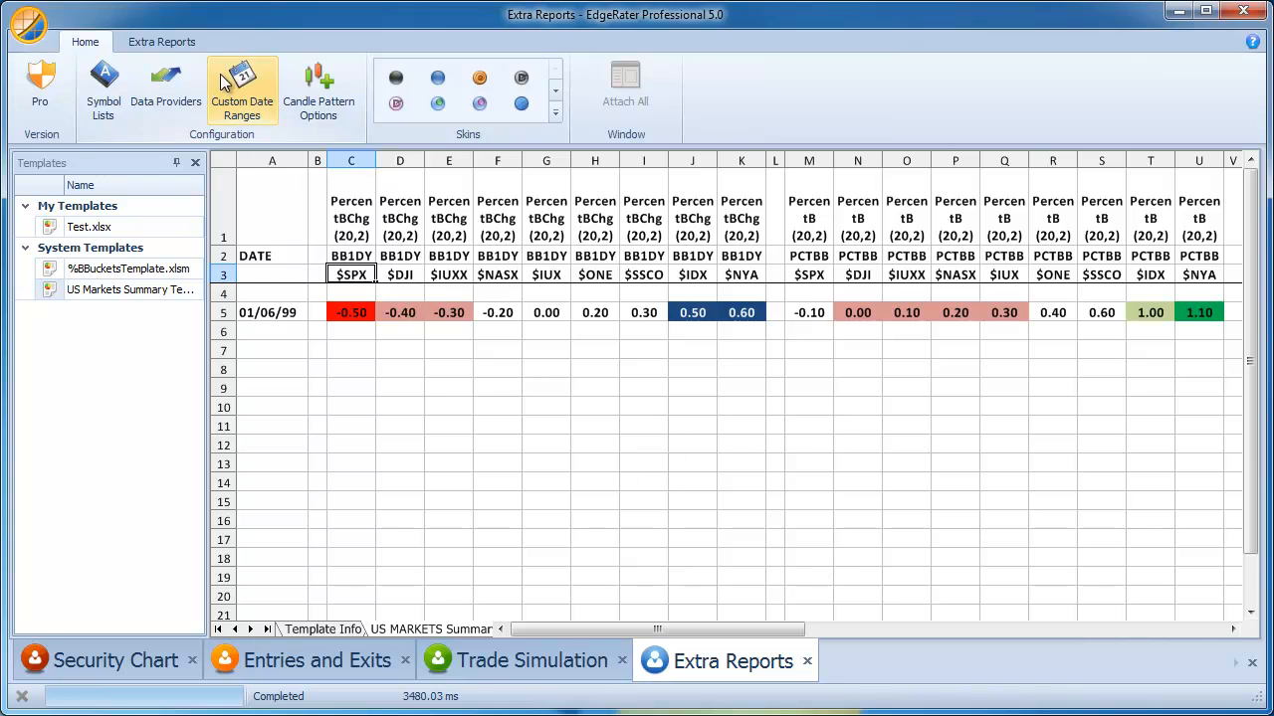
# Step: Run the US Markets Summary report and review its filled rows from 11/02/09 to 11/02/11
pyautogui.click(161, 41)
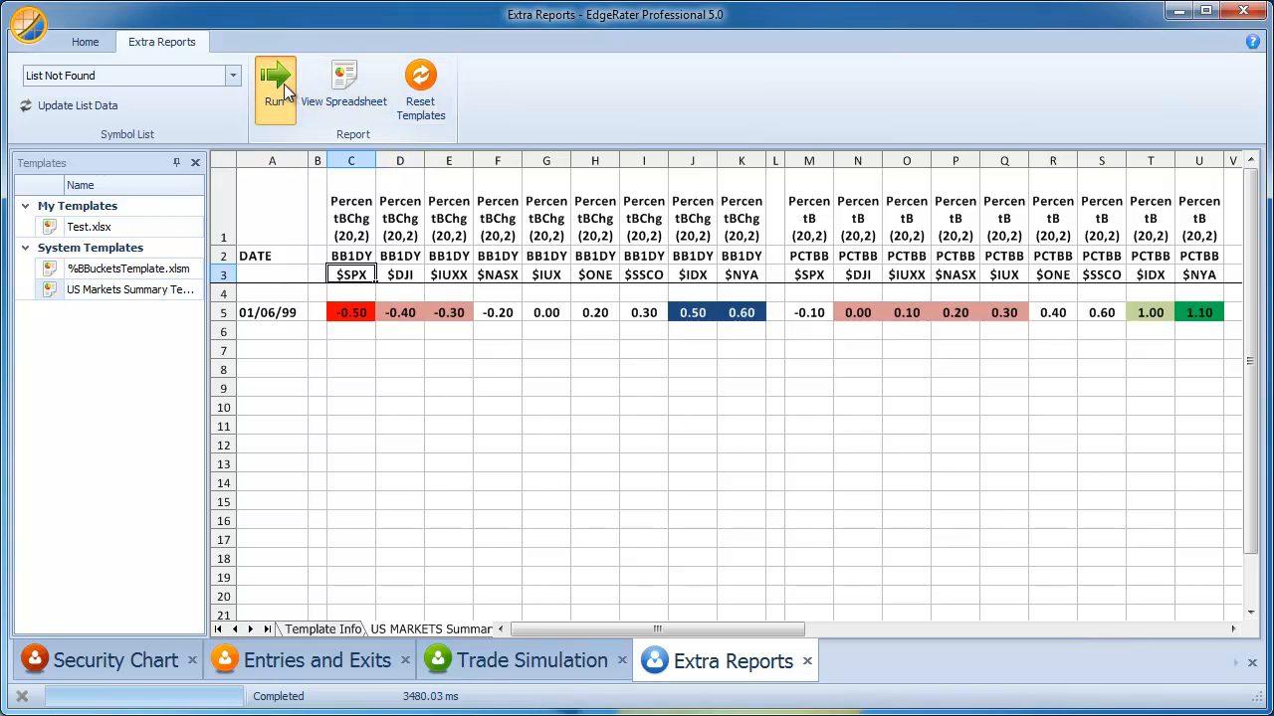
pyautogui.click(274, 90)
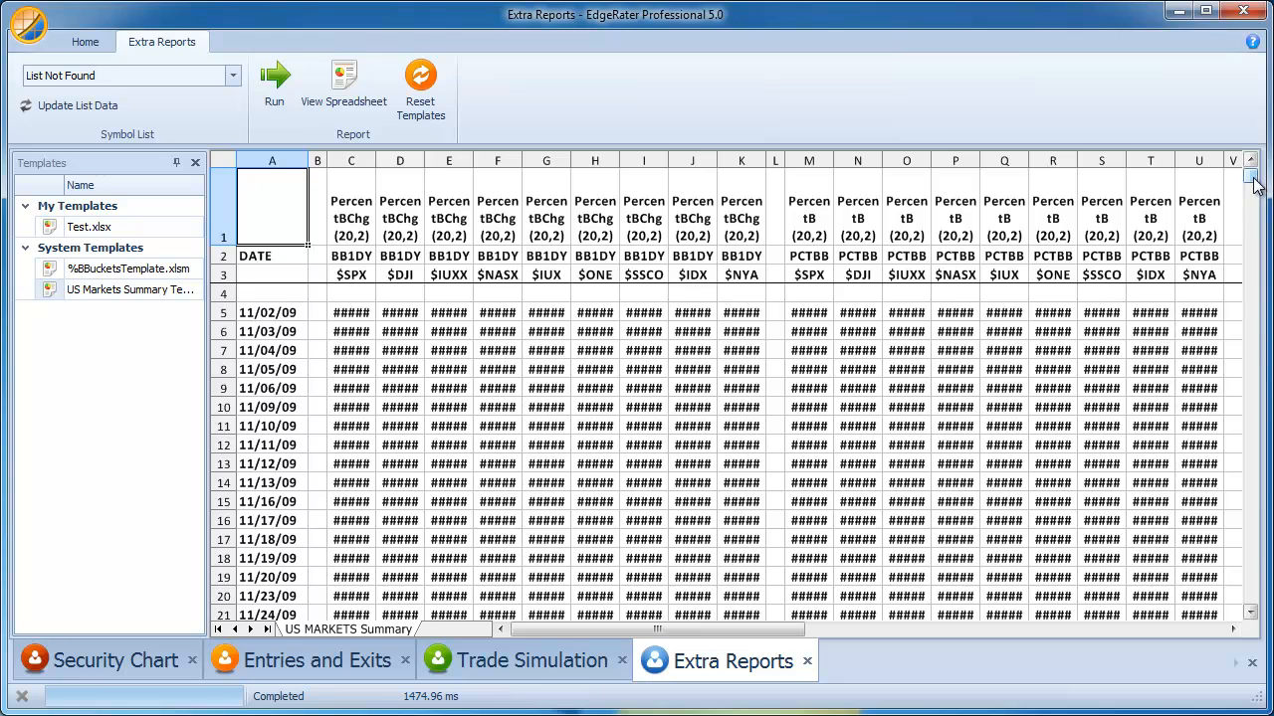
pyautogui.scroll(-3)
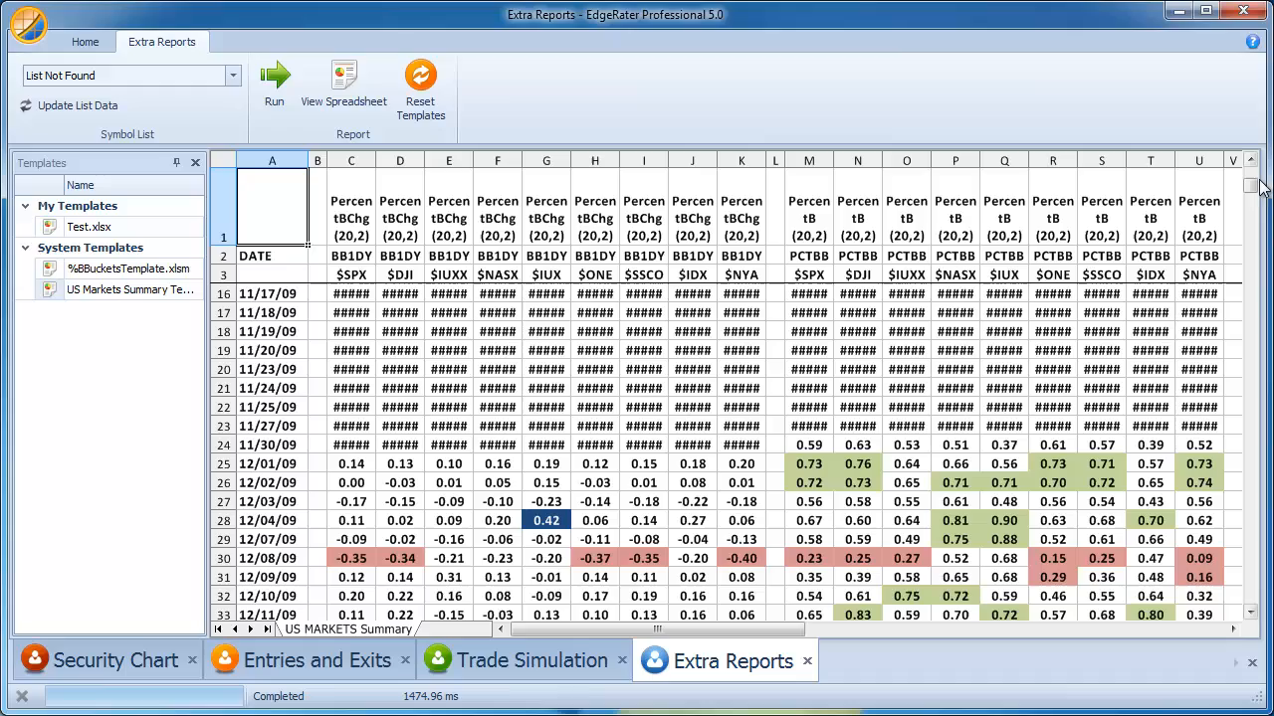
pyautogui.scroll(-3)
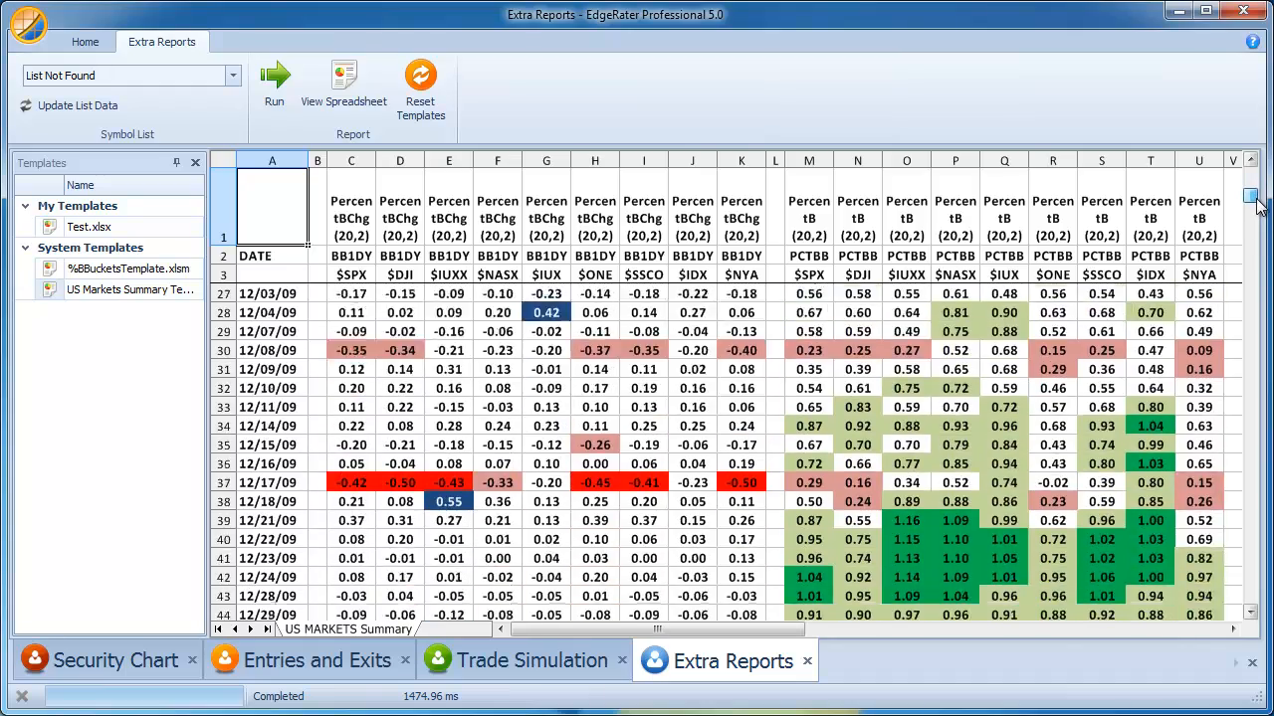
pyautogui.scroll(-3)
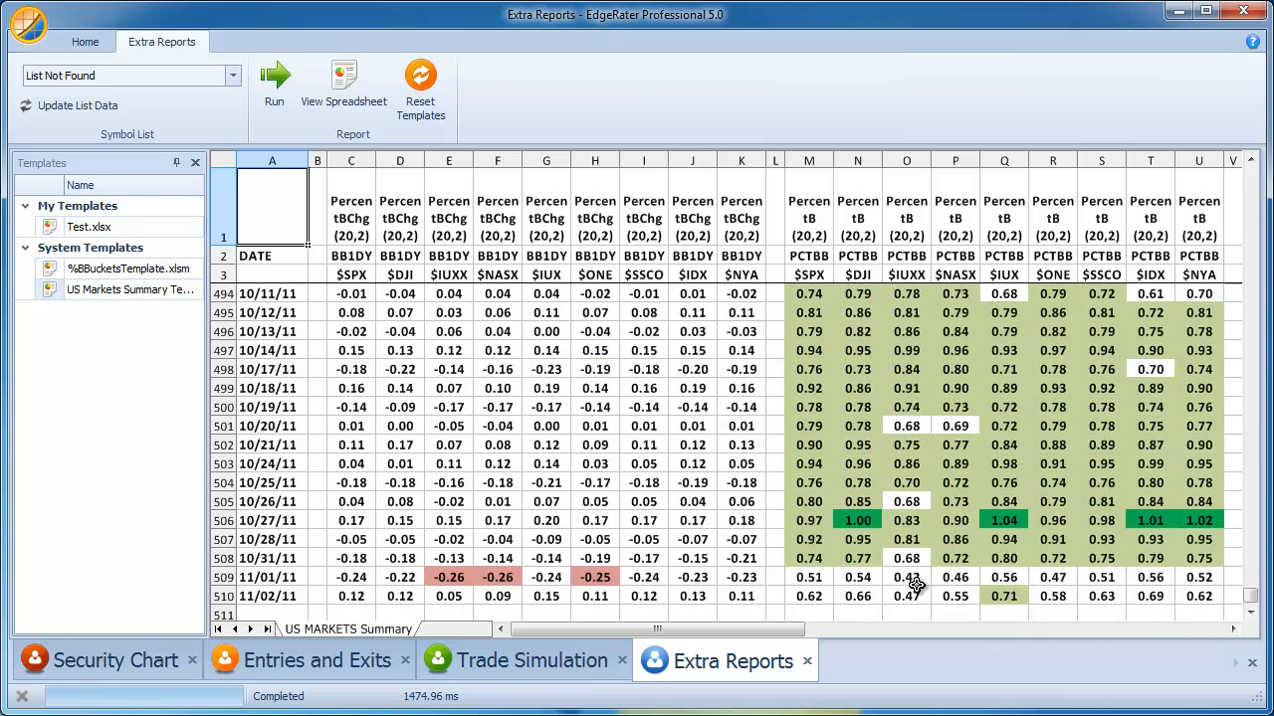
pyautogui.hscroll(3)
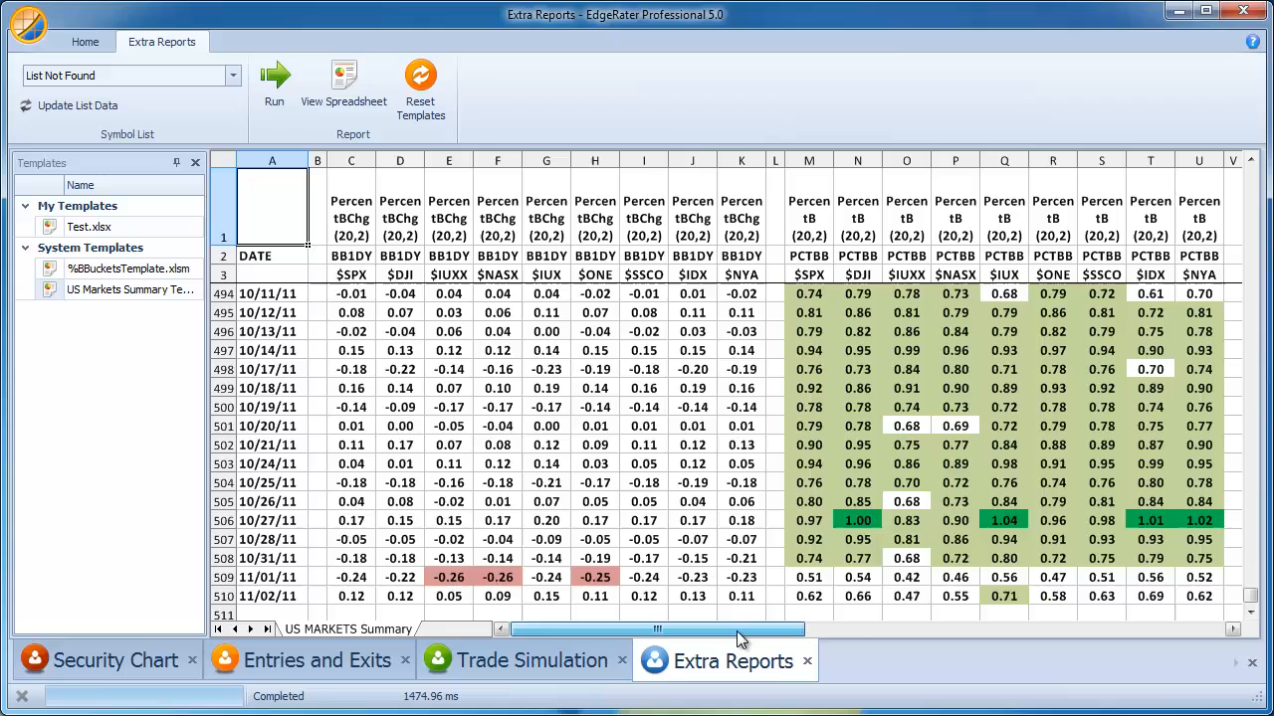
pyautogui.hscroll(3)
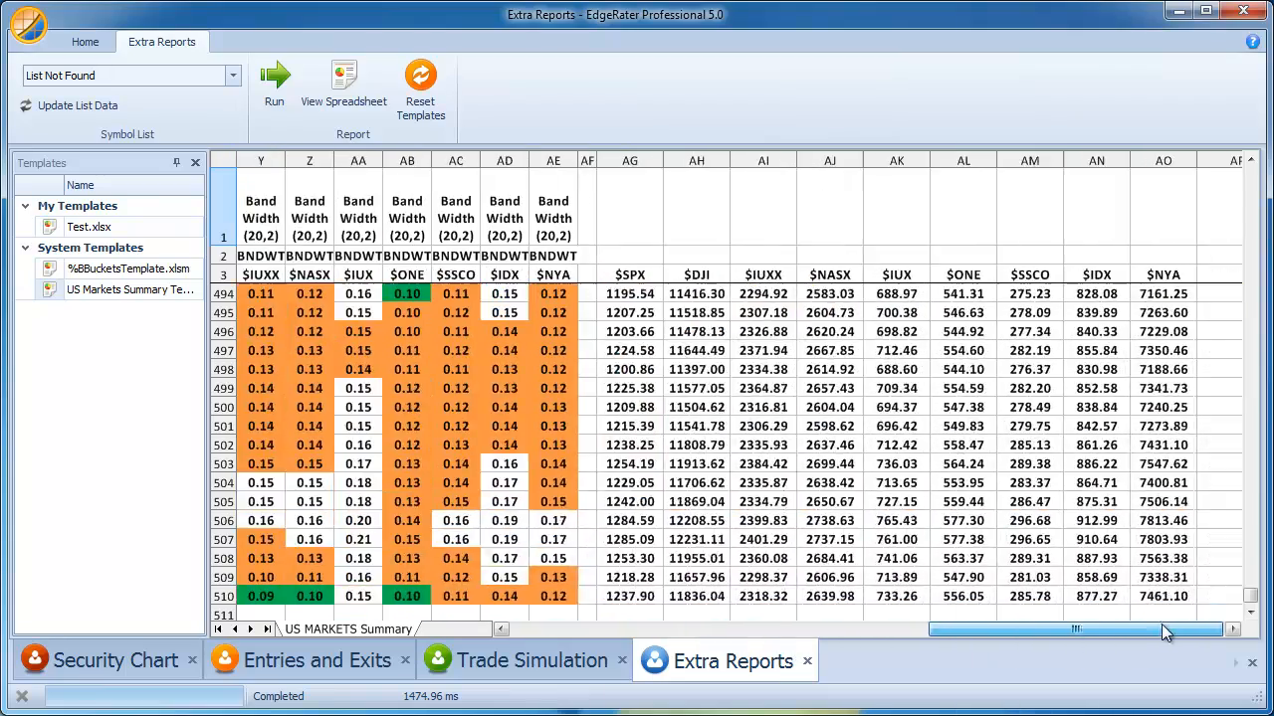
pyautogui.hscroll(-3)
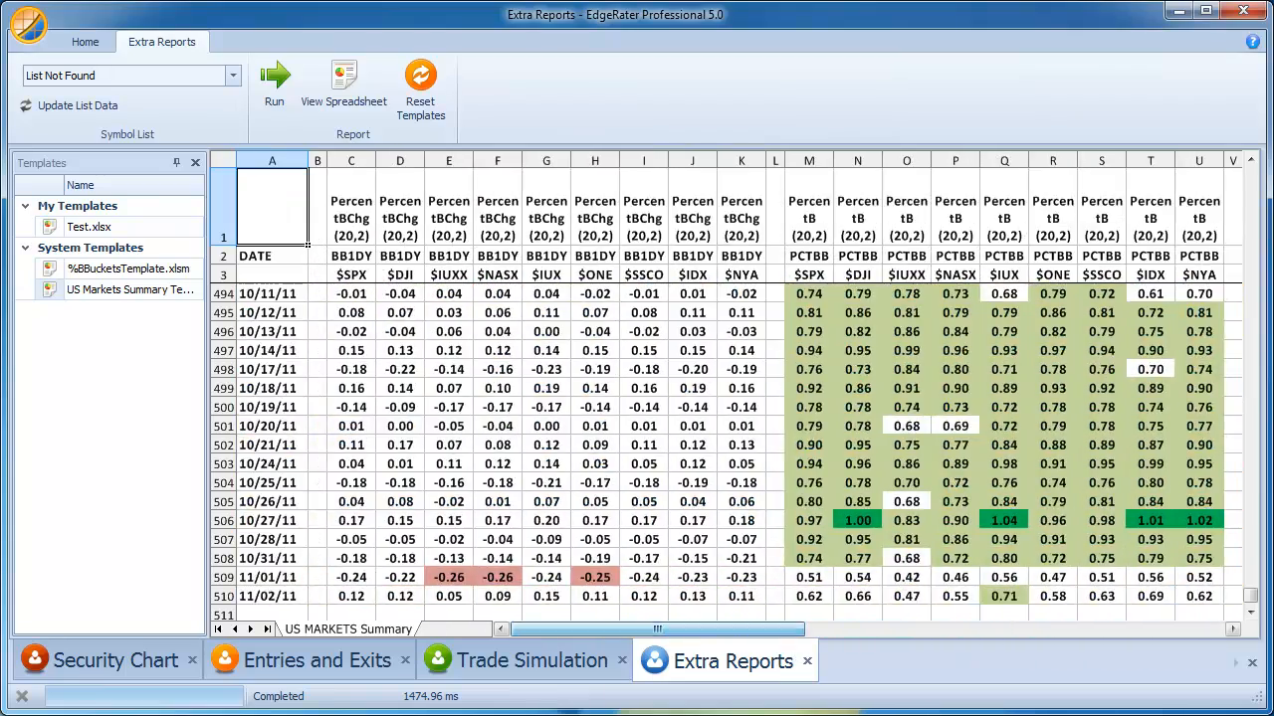
pyautogui.scroll(3)
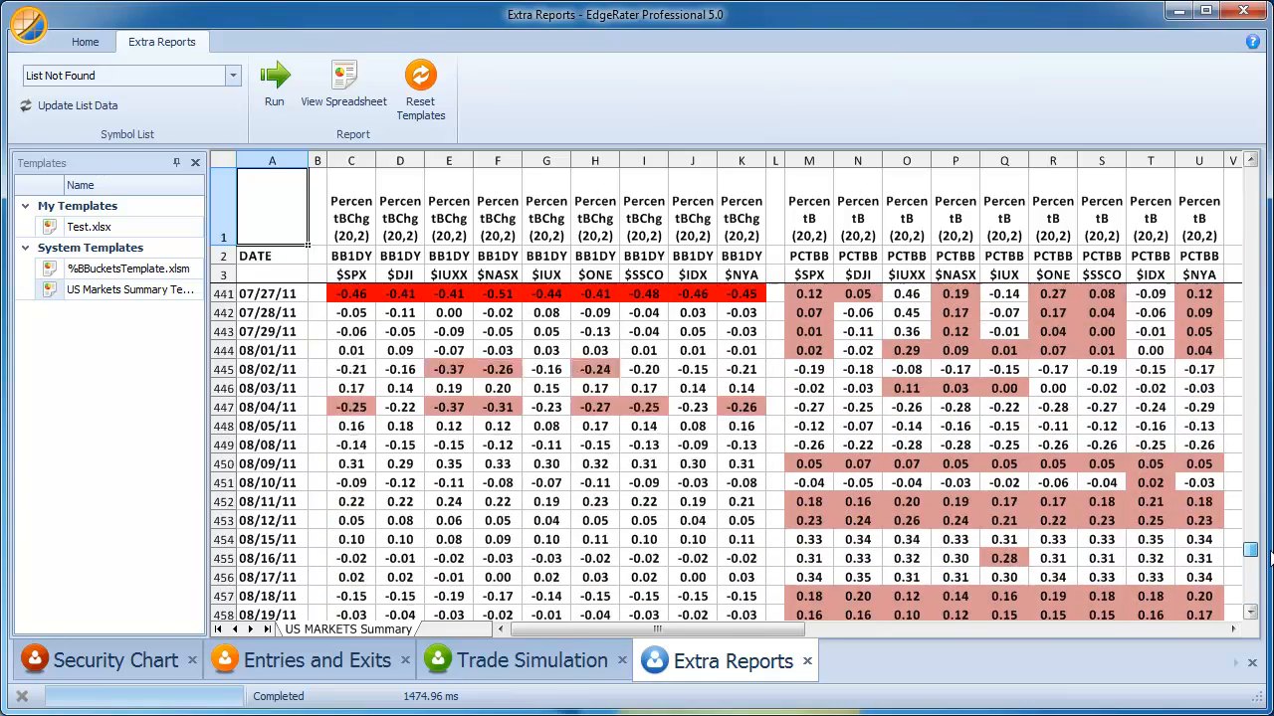
pyautogui.scroll(3)
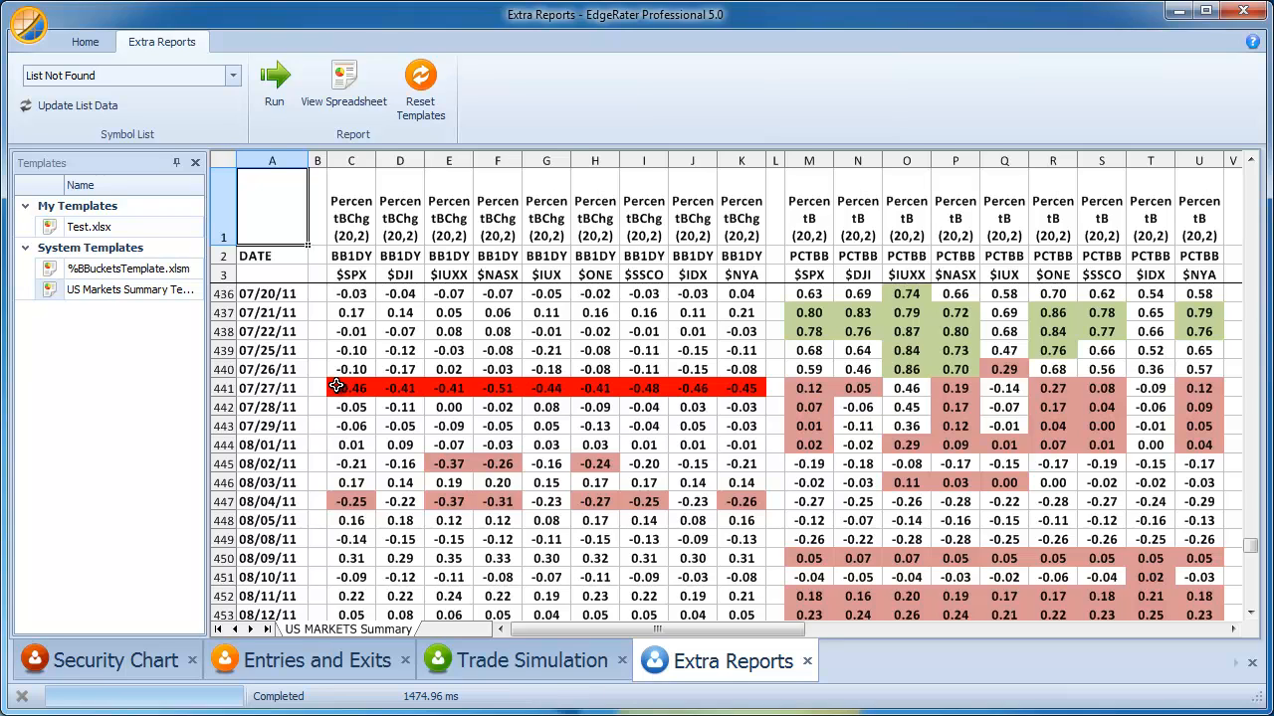
pyautogui.moveTo(625, 390)
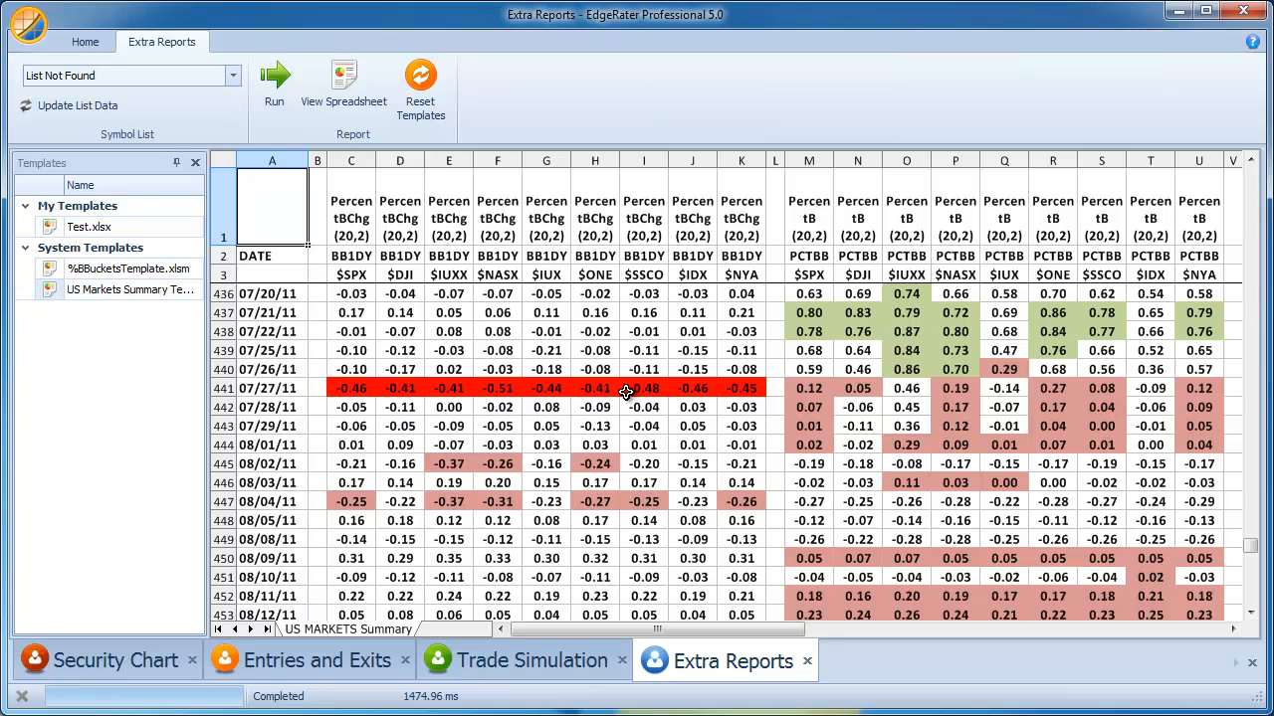
pyautogui.moveTo(360, 369)
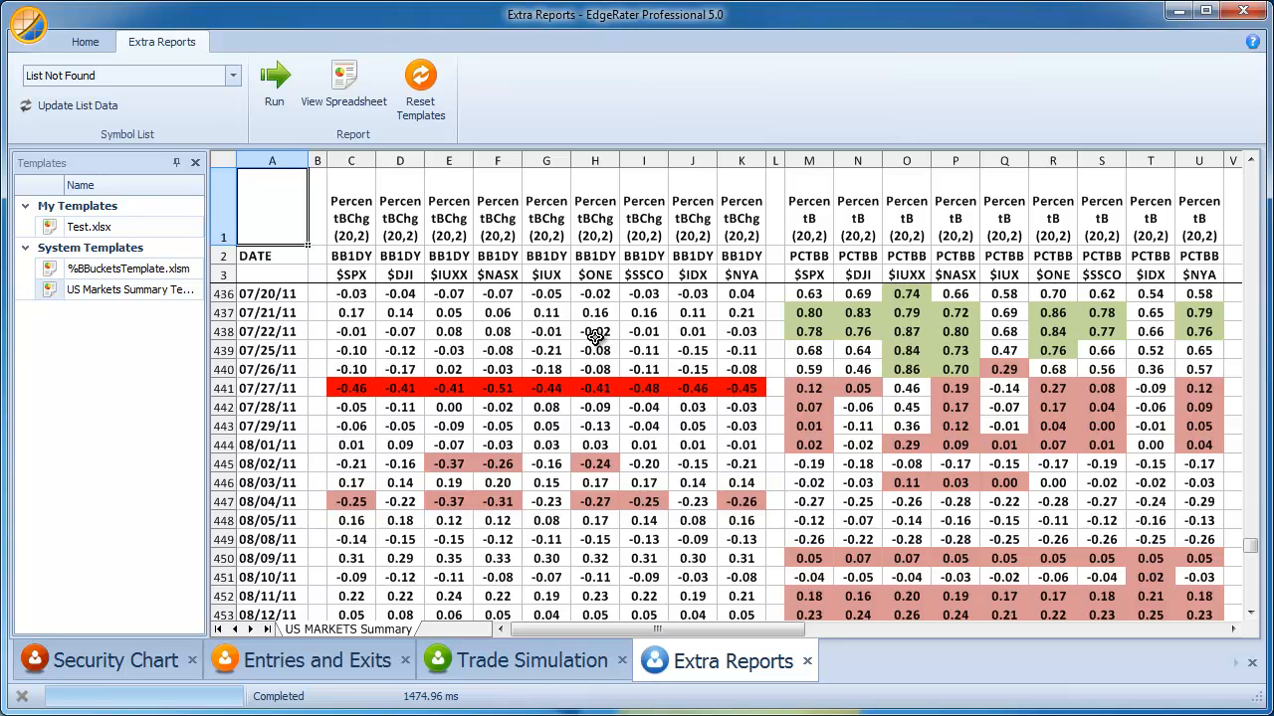
pyautogui.moveTo(1264, 537)
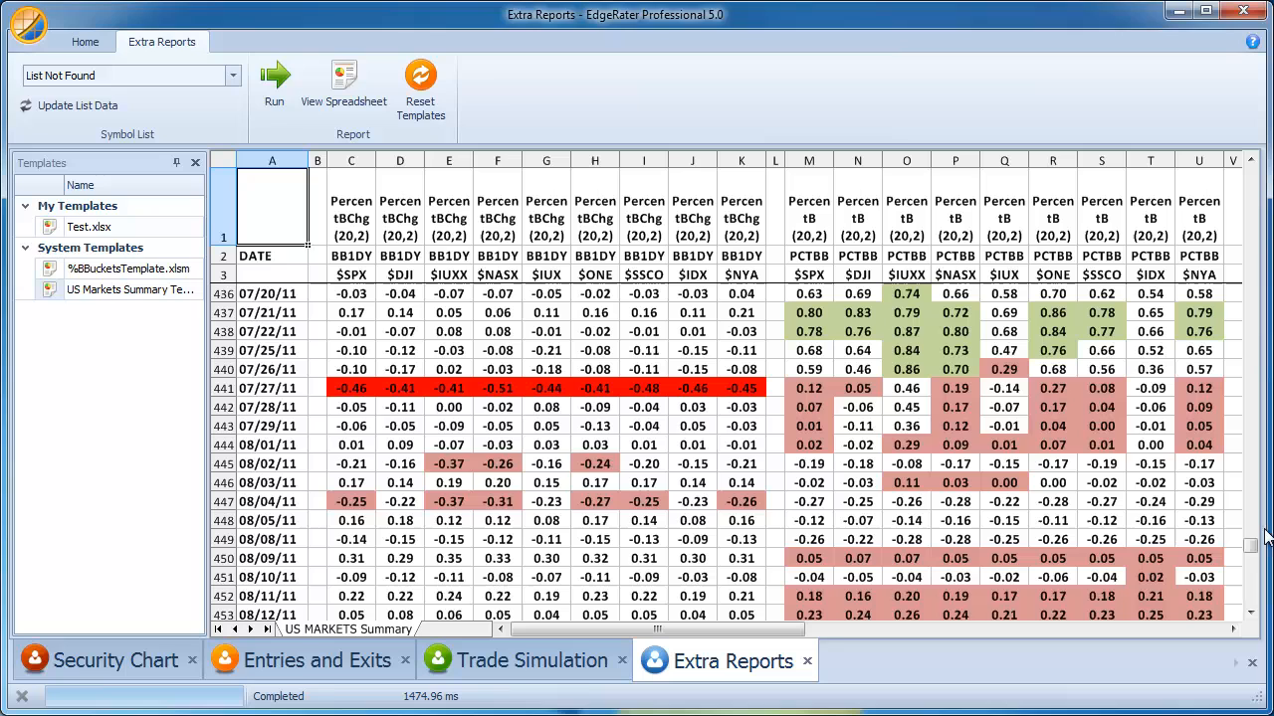
pyautogui.scroll(-3)
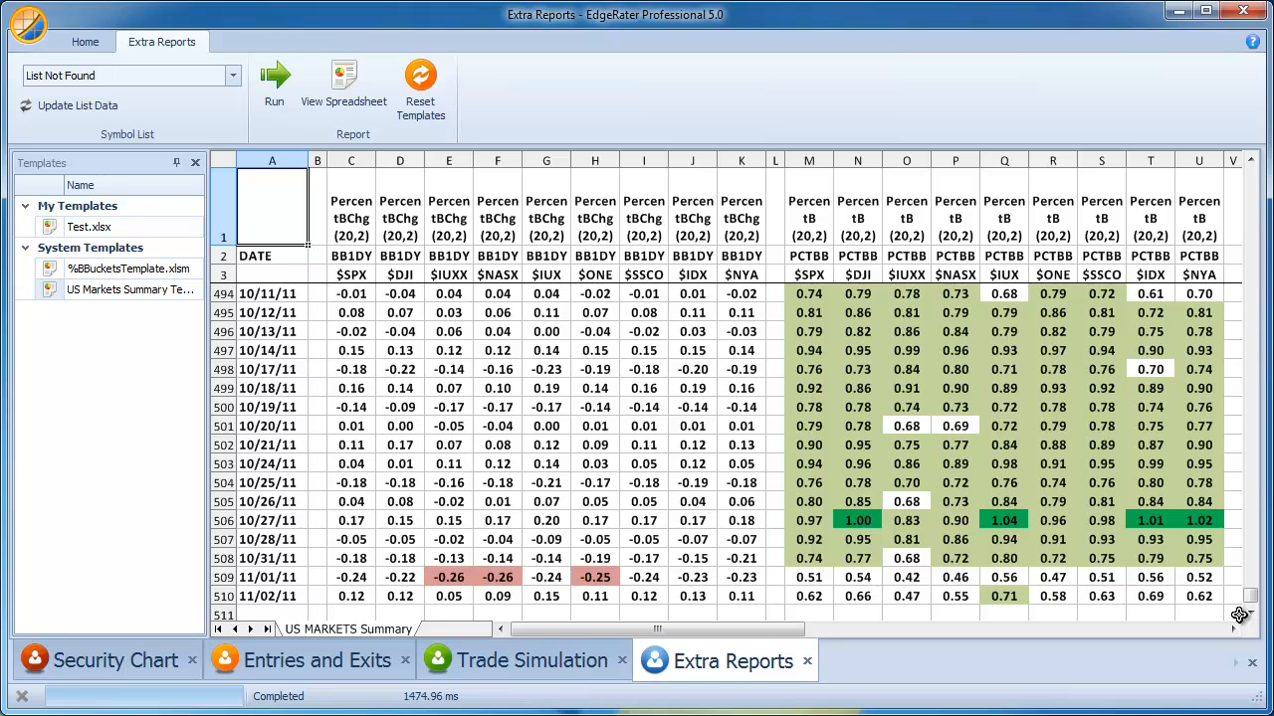
pyautogui.moveTo(997, 556)
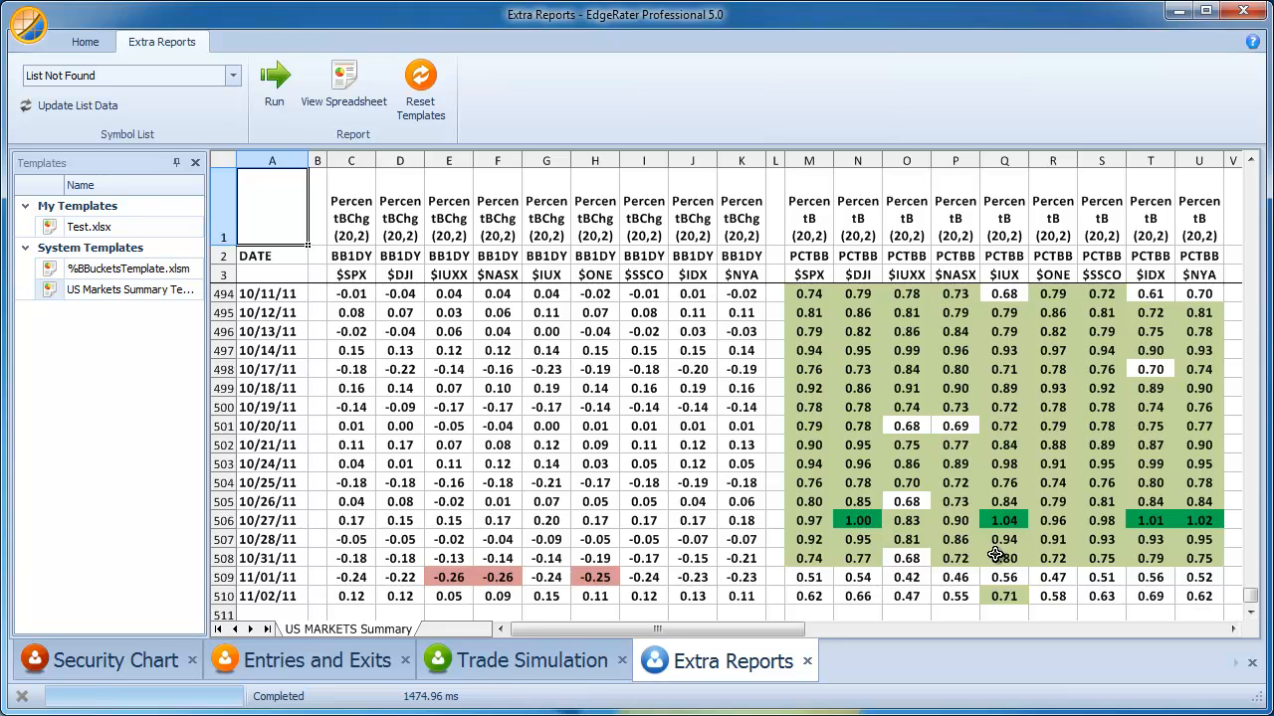
pyautogui.moveTo(587, 398)
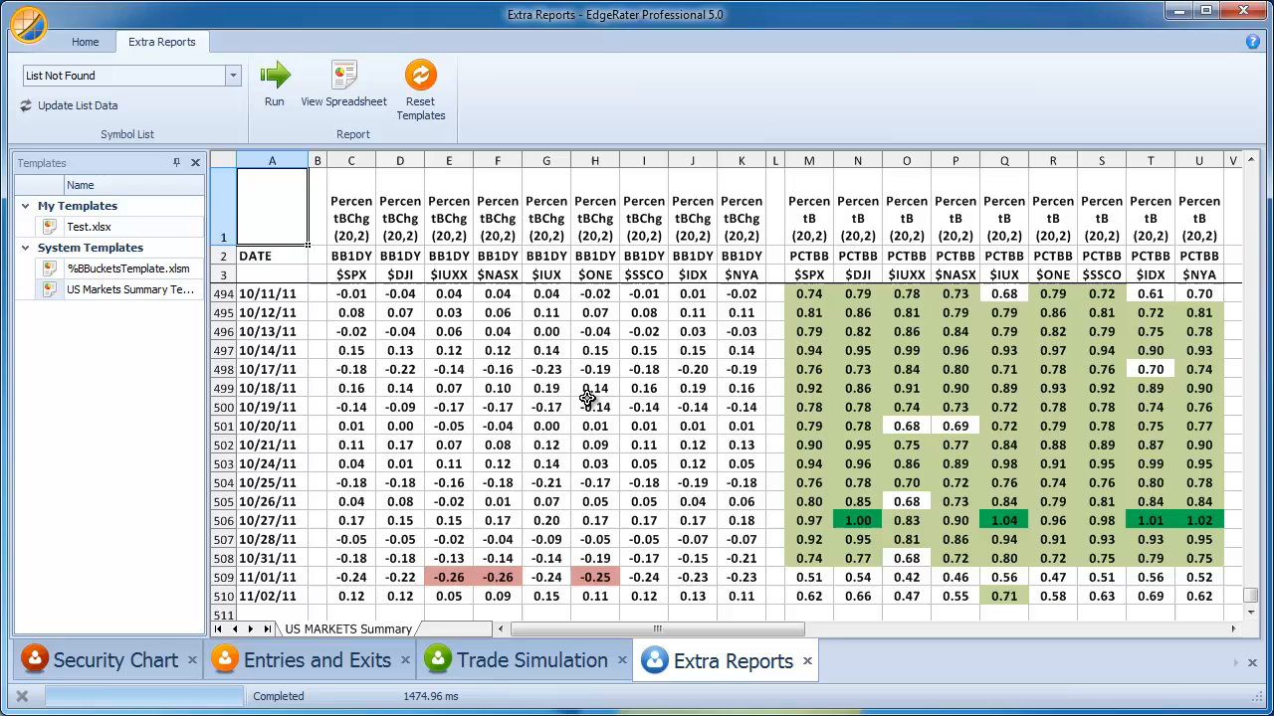